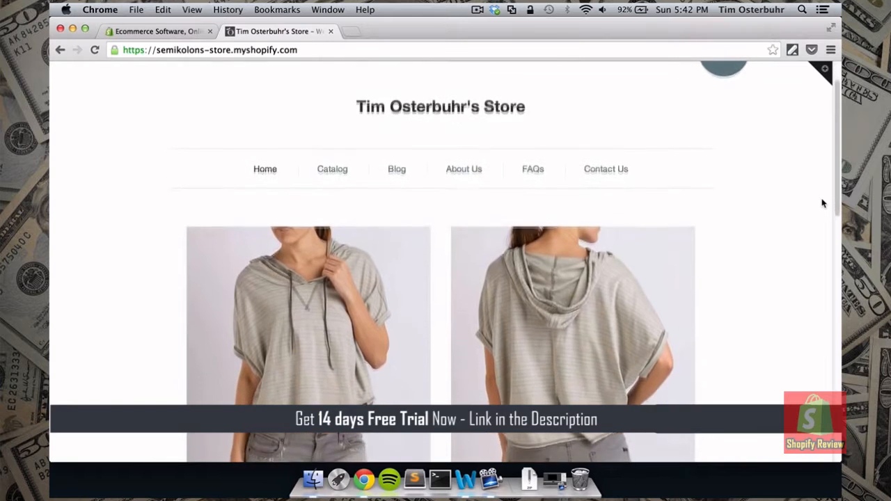
# Scroll the storefront homepage down to the Black, Blue and Red Blouse row
pyautogui.scroll(-3)
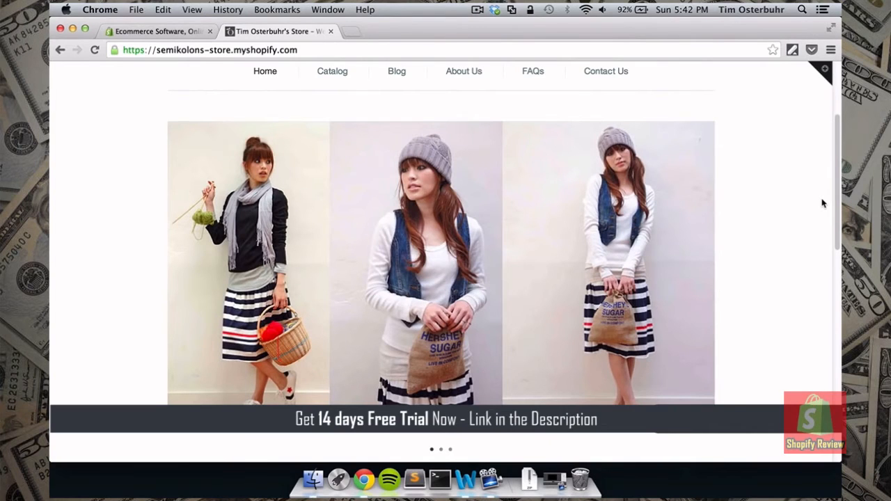
pyautogui.scroll(-3)
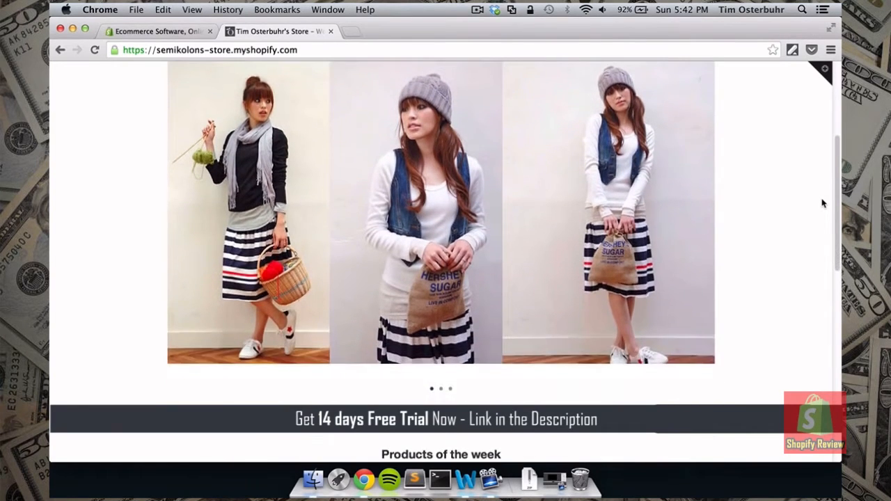
pyautogui.scroll(-3)
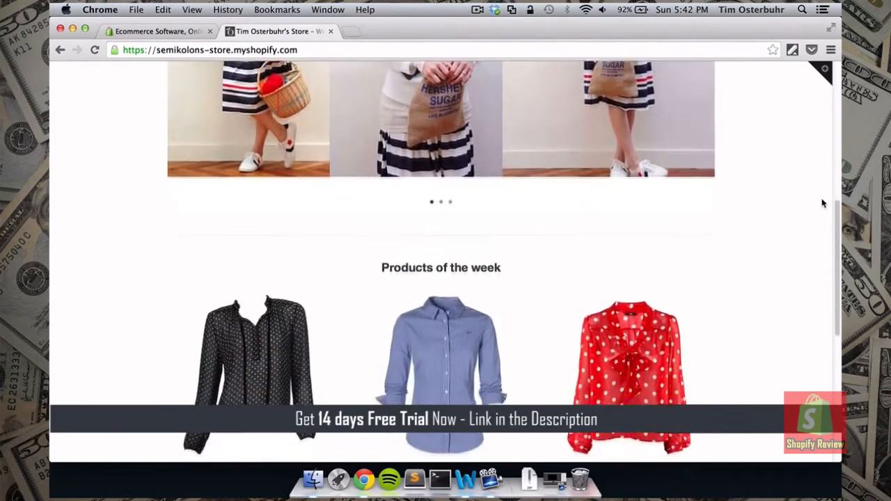
pyautogui.scroll(-3)
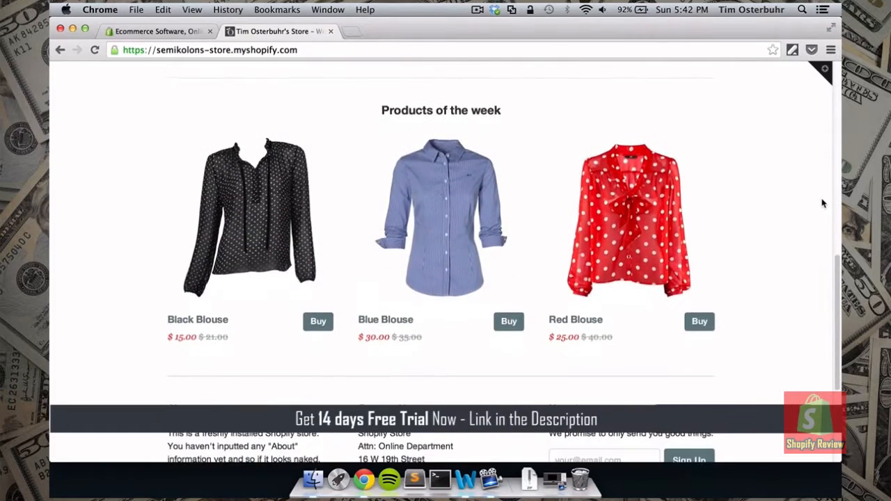
pyautogui.scroll(-3)
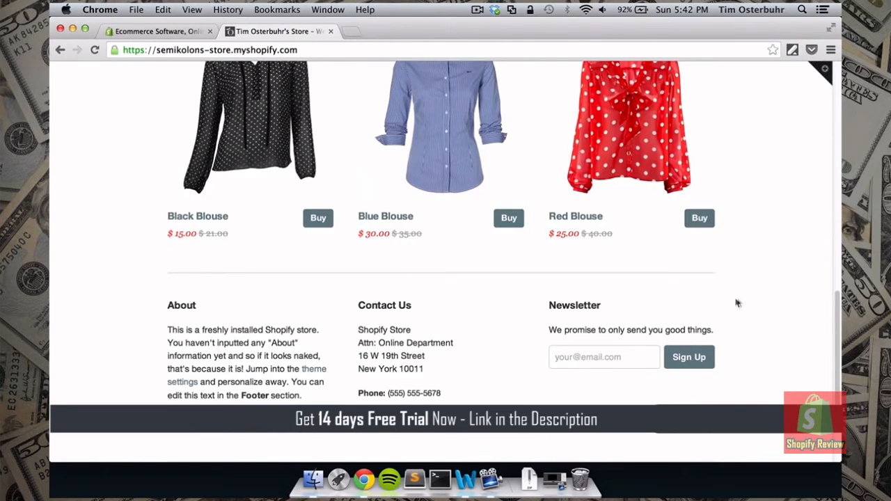
pyautogui.scroll(3)
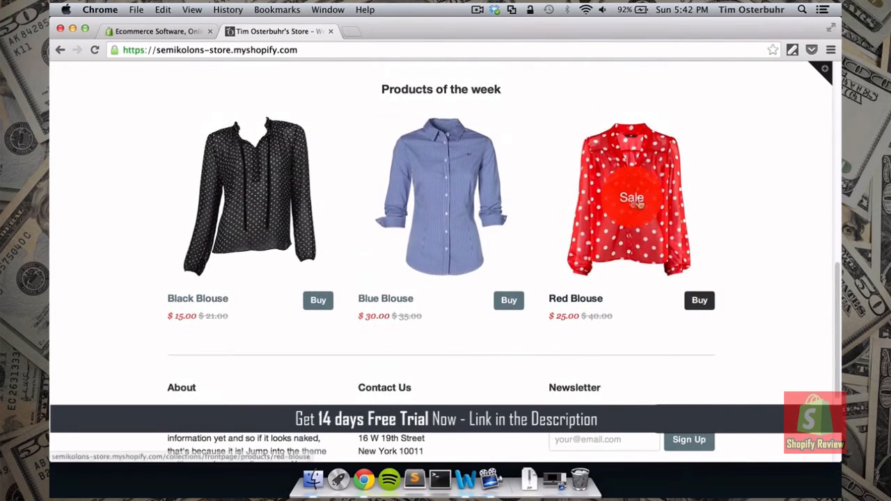
# Open the Red Blouse product page and look over its $25.00 price and description
pyautogui.click(631, 197)
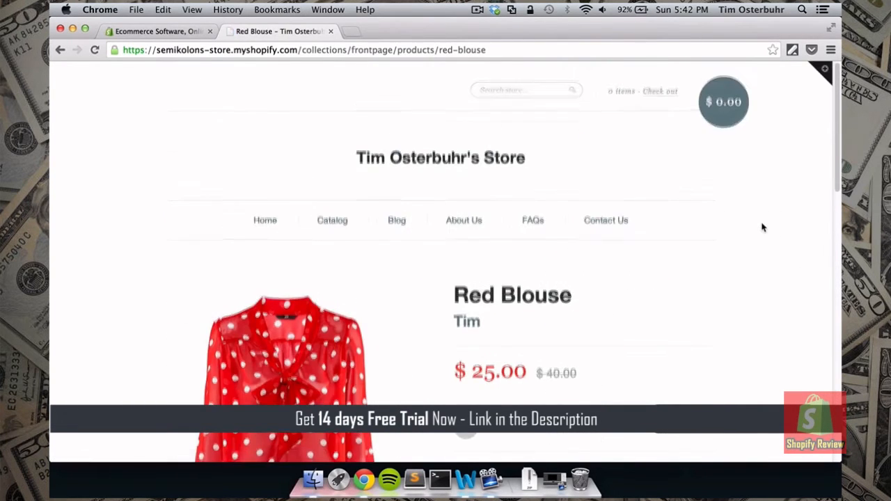
pyautogui.scroll(-3)
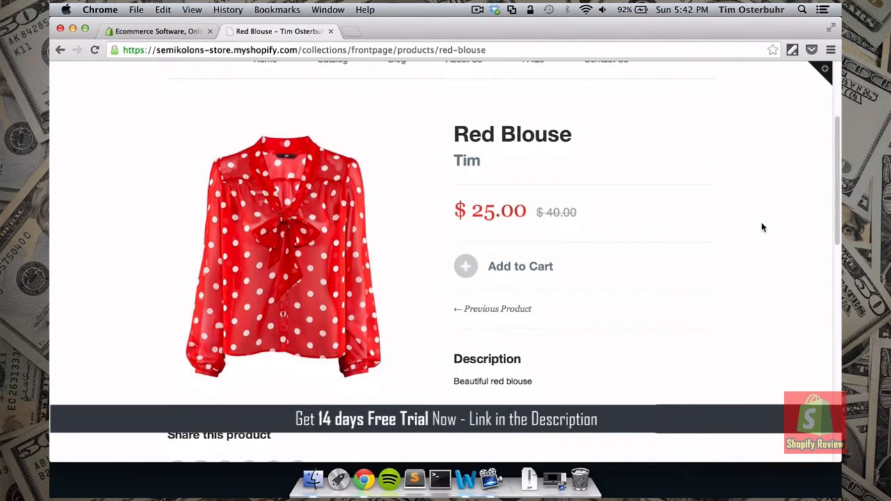
pyautogui.doubleClick(556, 211)
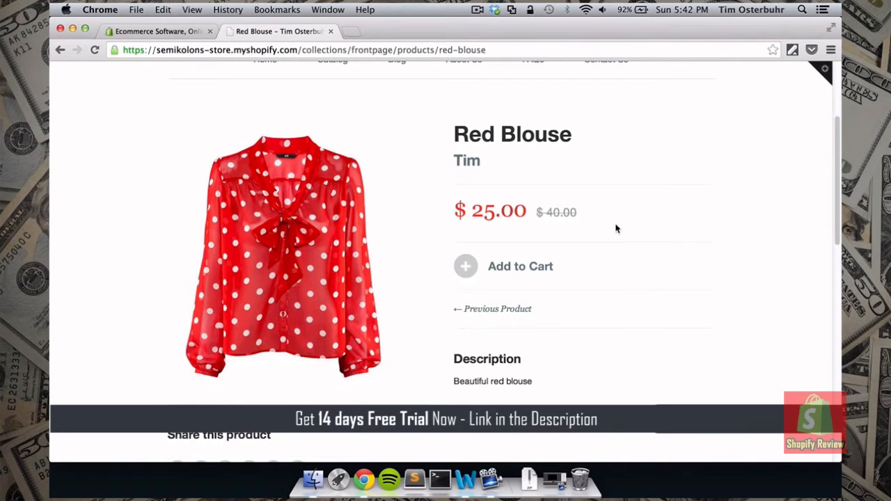
pyautogui.scroll(3)
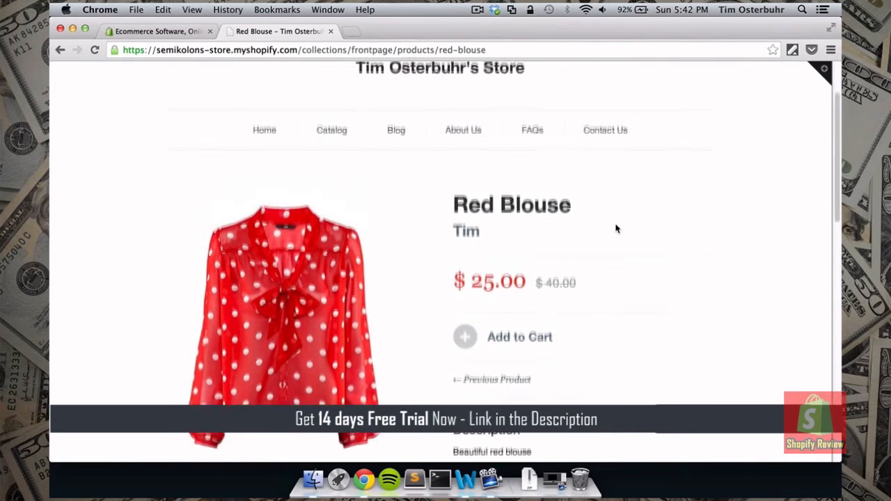
pyautogui.scroll(3)
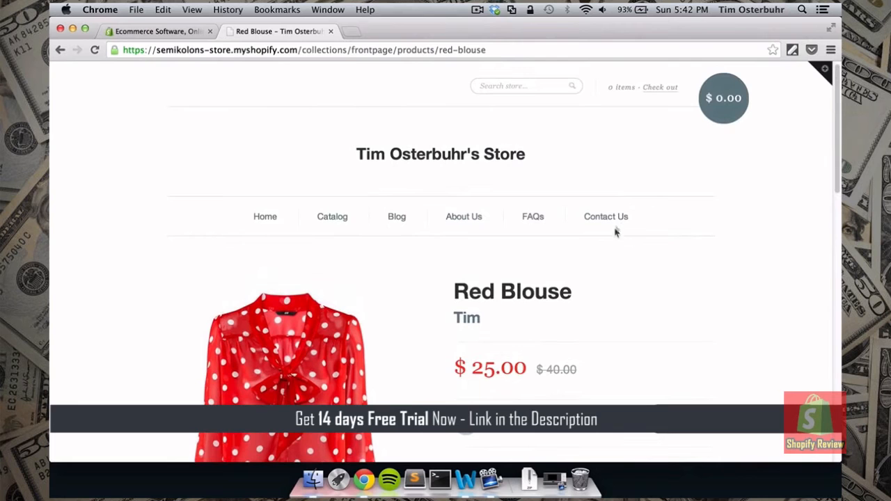
pyautogui.moveTo(201, 161)
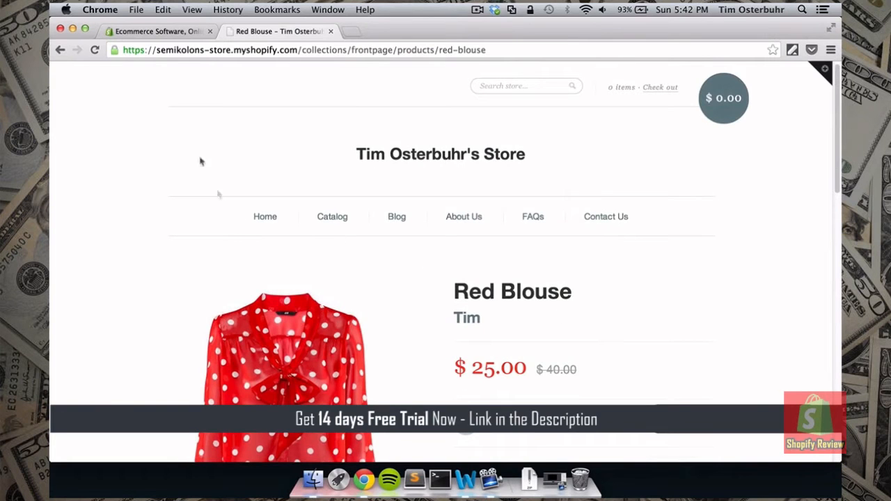
# Begin a new Online Store signup on shopify.com and pass the address step
pyautogui.click(157, 31)
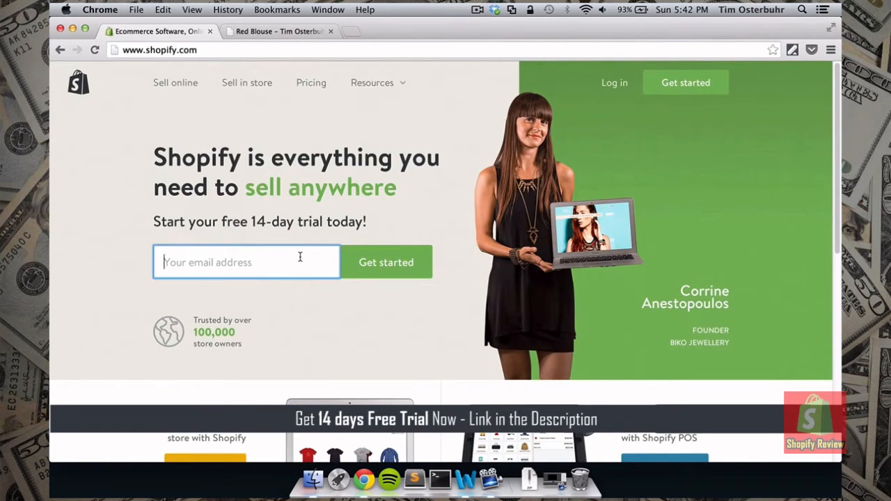
pyautogui.click(385, 261)
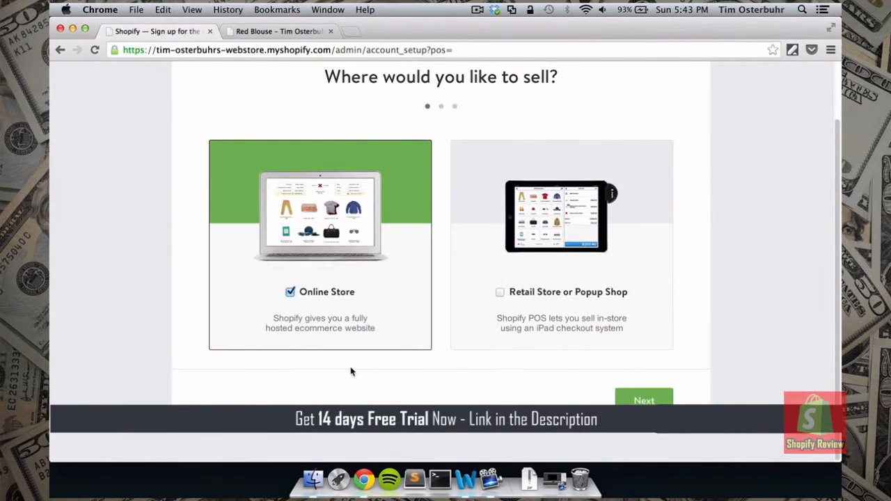
pyautogui.moveTo(409, 381)
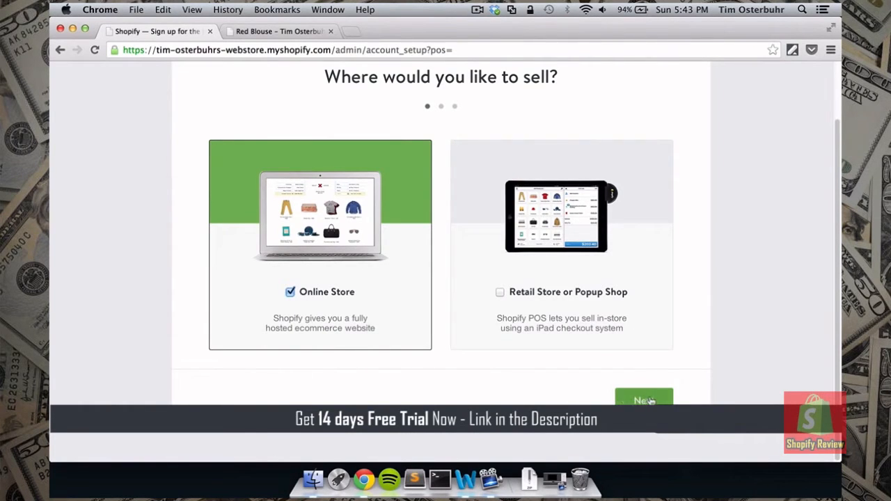
pyautogui.click(643, 400)
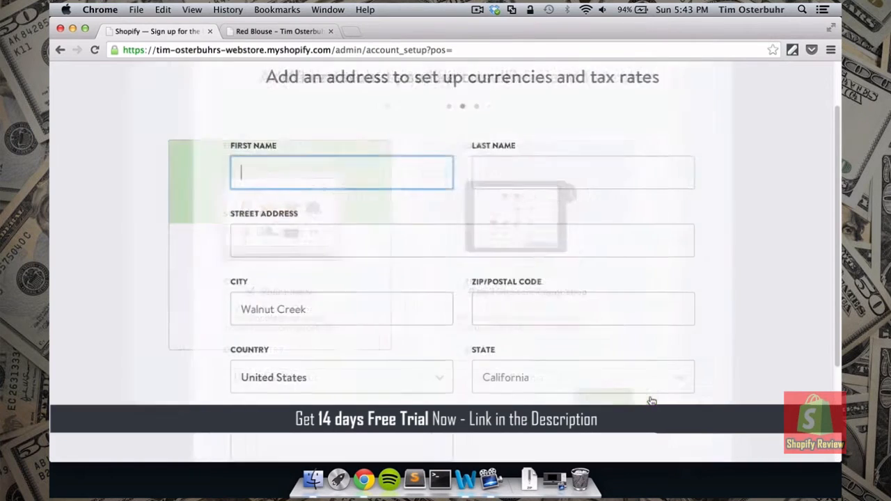
pyautogui.scroll(3)
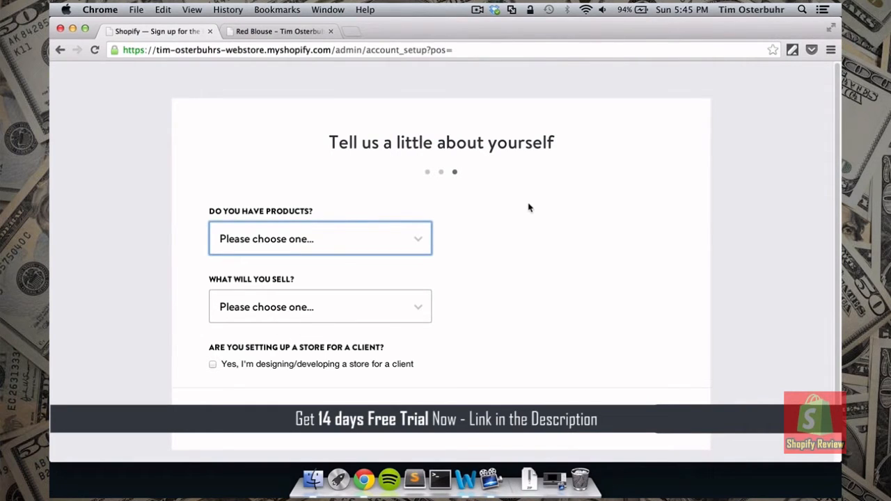
pyautogui.moveTo(350, 239)
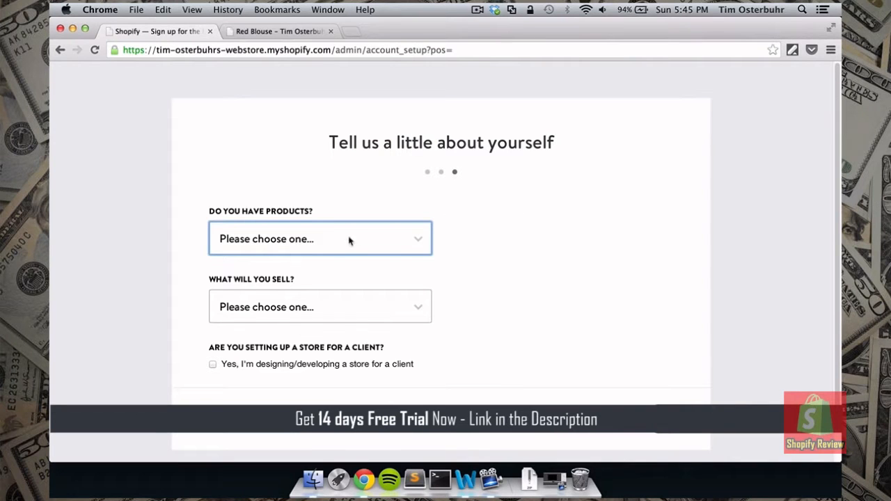
# Answer 'I'm just playing around' and 'I am not sure', then submit to create the store
pyautogui.click(321, 239)
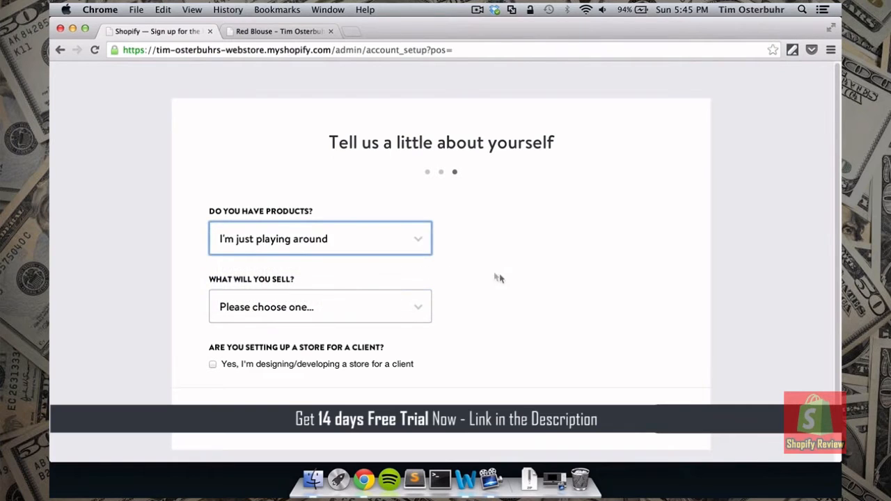
pyautogui.click(320, 307)
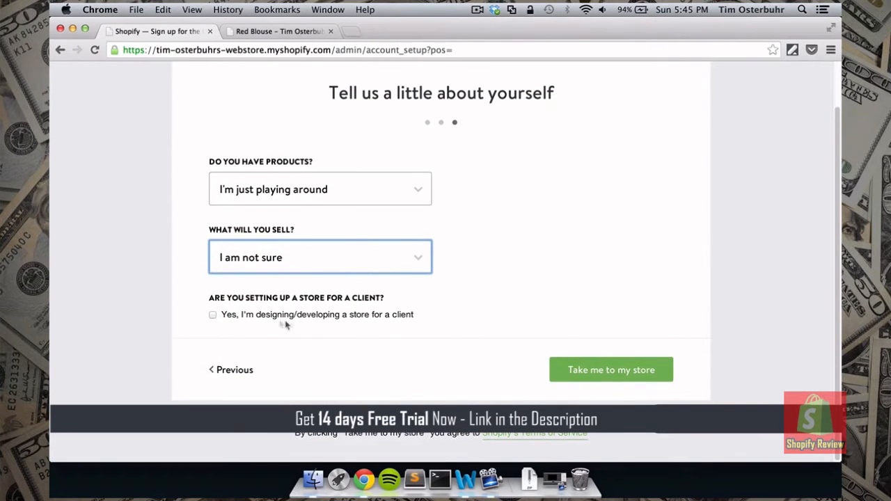
pyautogui.moveTo(376, 301)
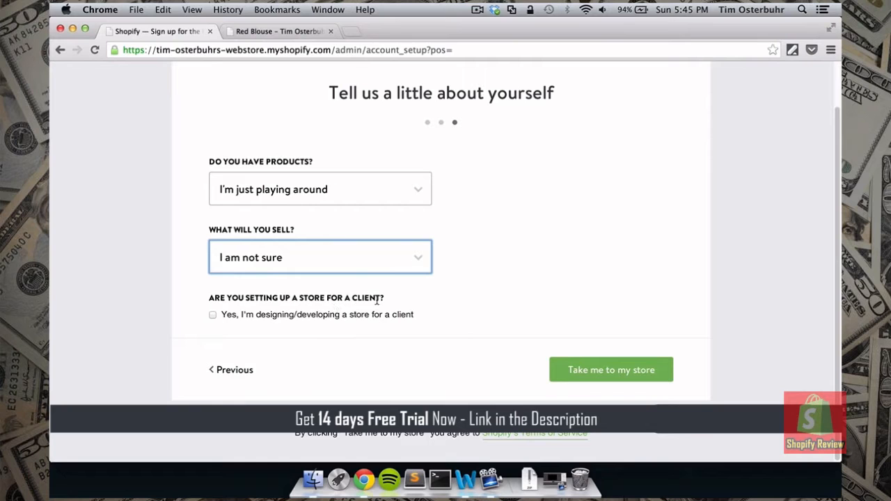
pyautogui.moveTo(381, 325)
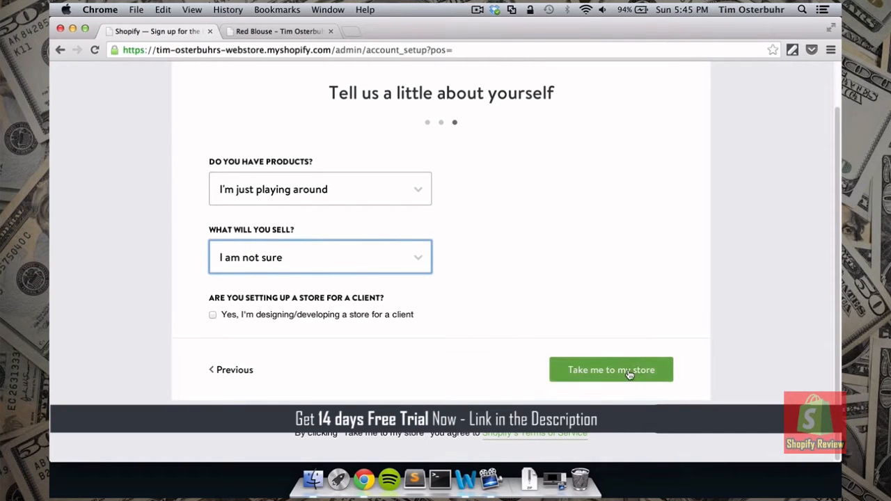
pyautogui.click(610, 370)
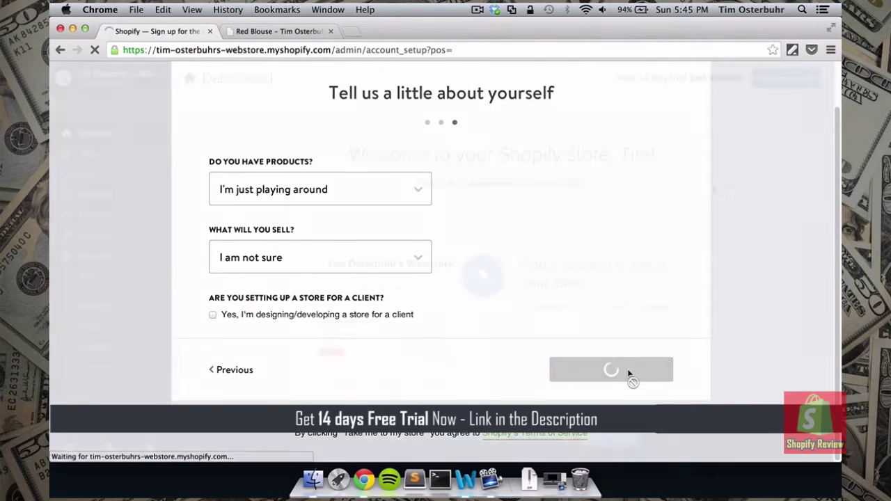
# Let the new store's Dashboard load and close the old Red Blouse tab
pyautogui.click(611, 369)
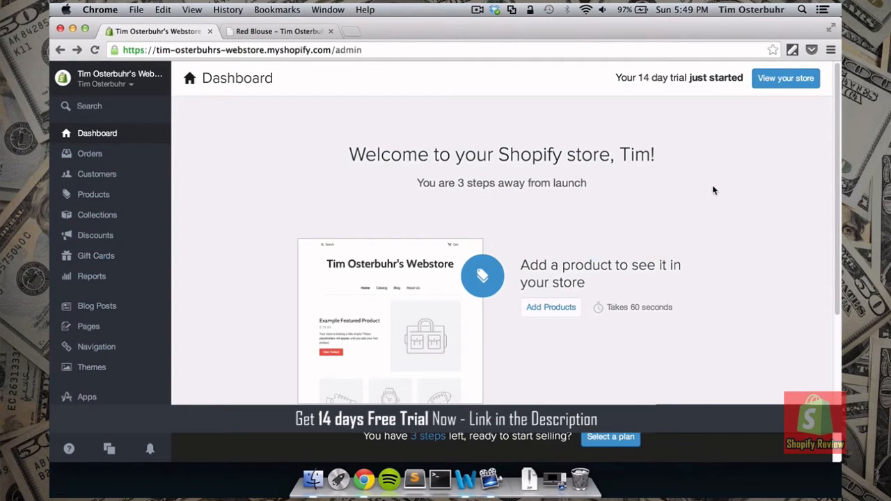
pyautogui.moveTo(448, 69)
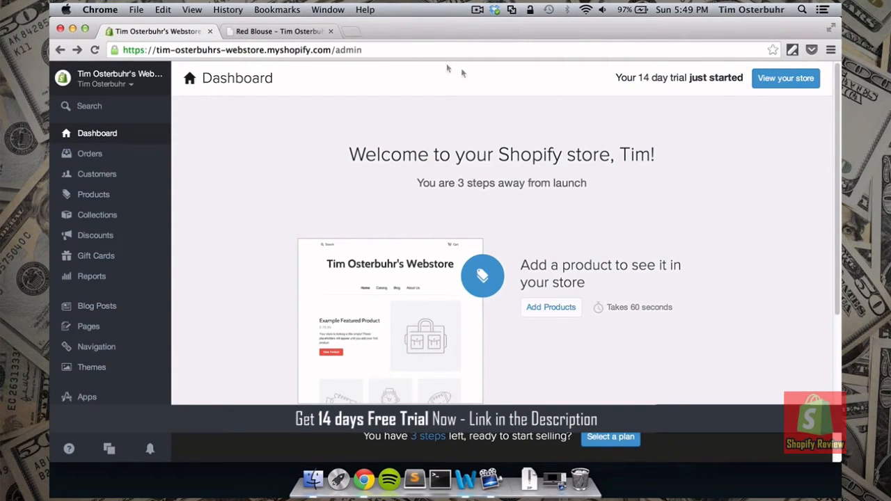
pyautogui.click(331, 32)
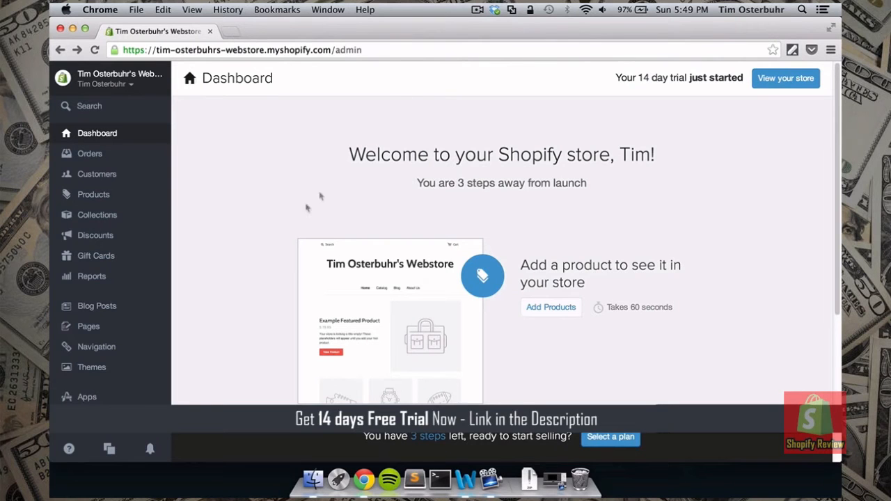
pyautogui.scroll(-3)
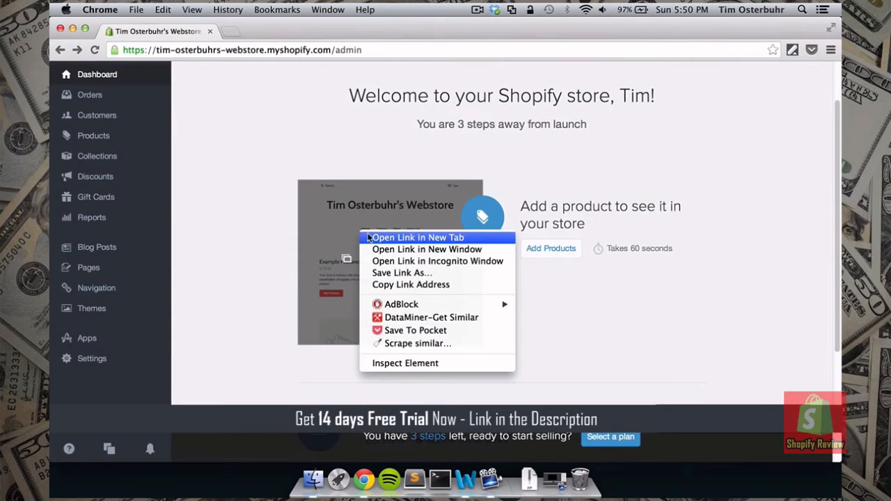
pyautogui.moveTo(381, 243)
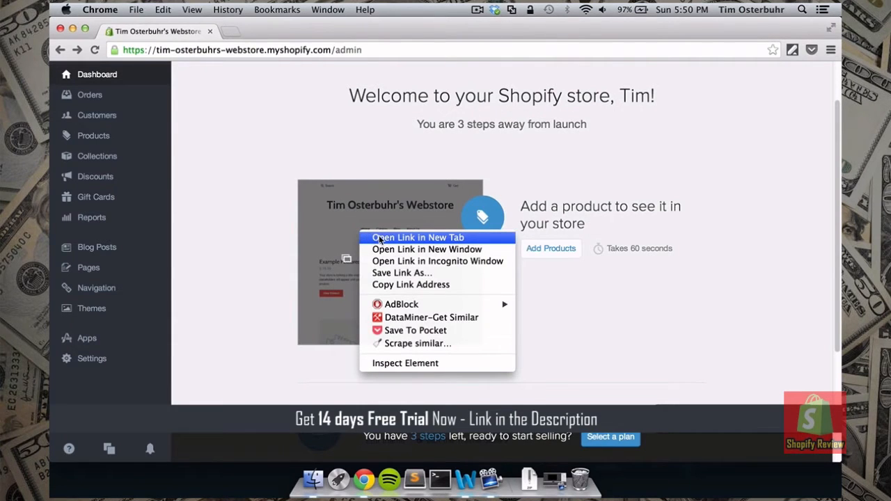
# Open the Dashboard's store preview in a new browser tab
pyautogui.click(417, 238)
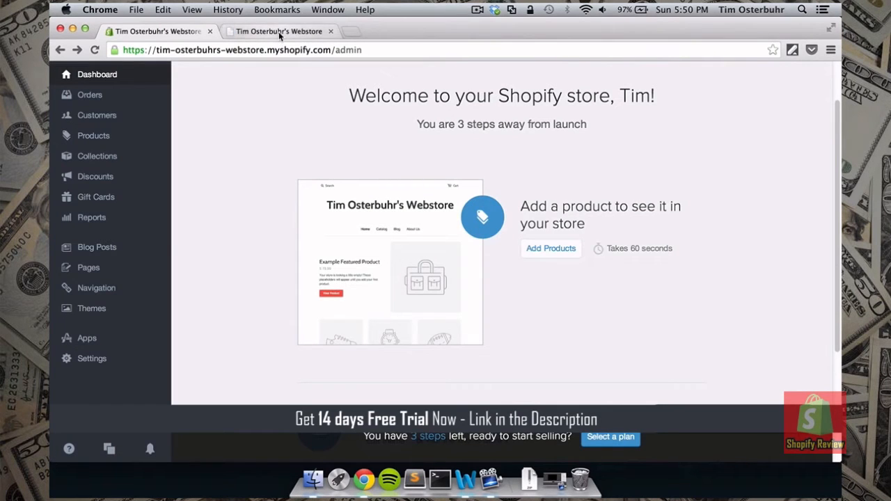
pyautogui.moveTo(279, 31)
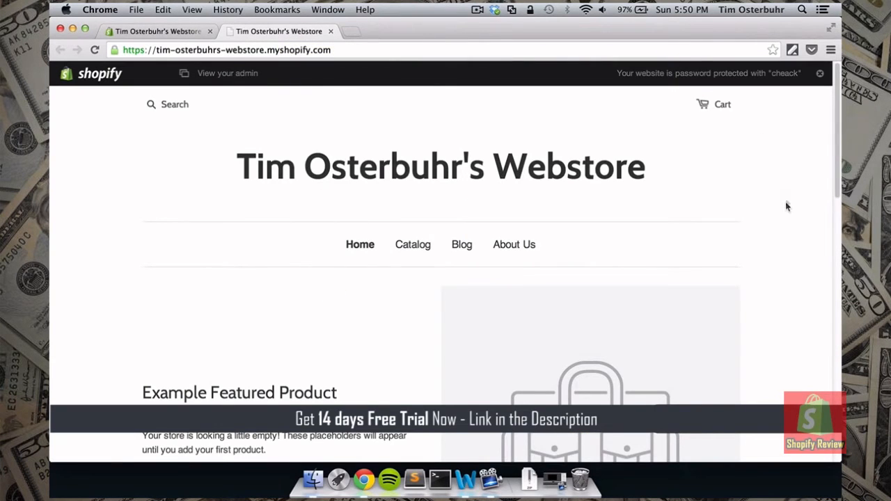
pyautogui.scroll(-3)
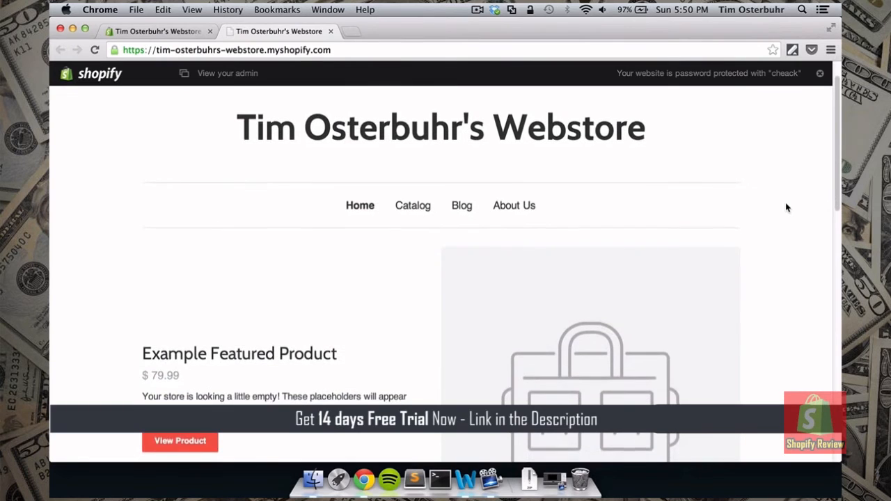
pyautogui.scroll(-3)
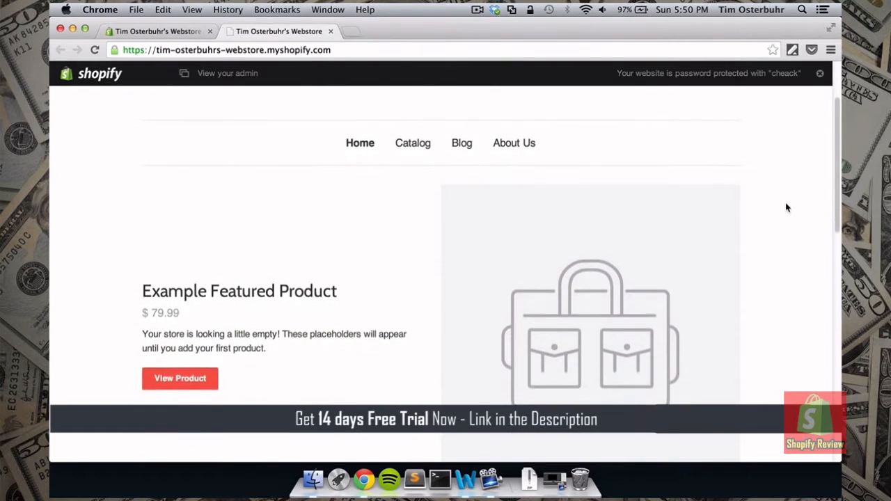
pyautogui.scroll(-3)
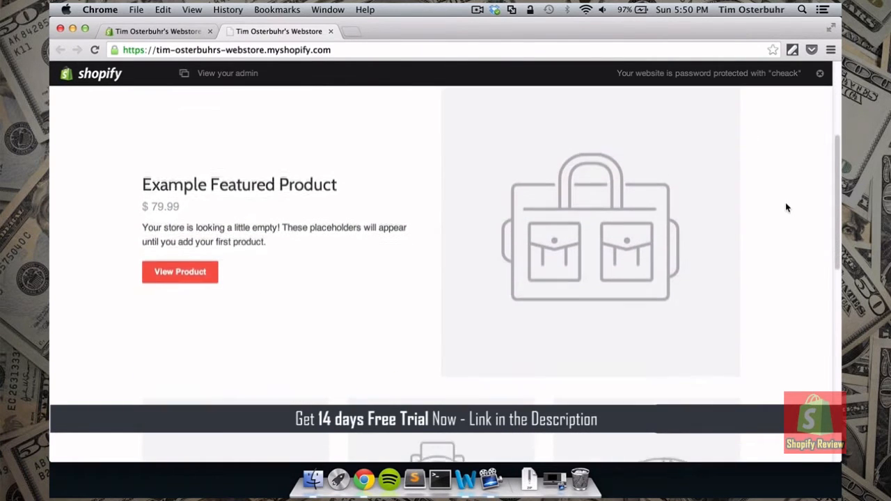
pyautogui.scroll(-3)
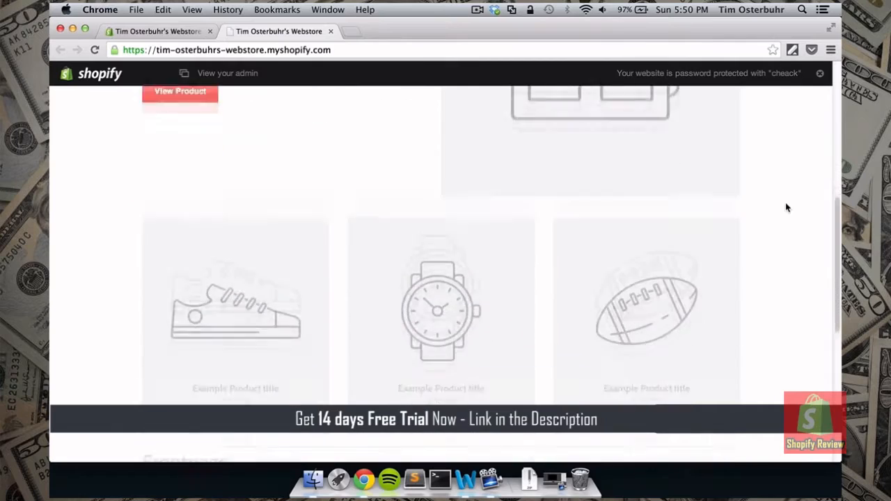
pyautogui.scroll(-3)
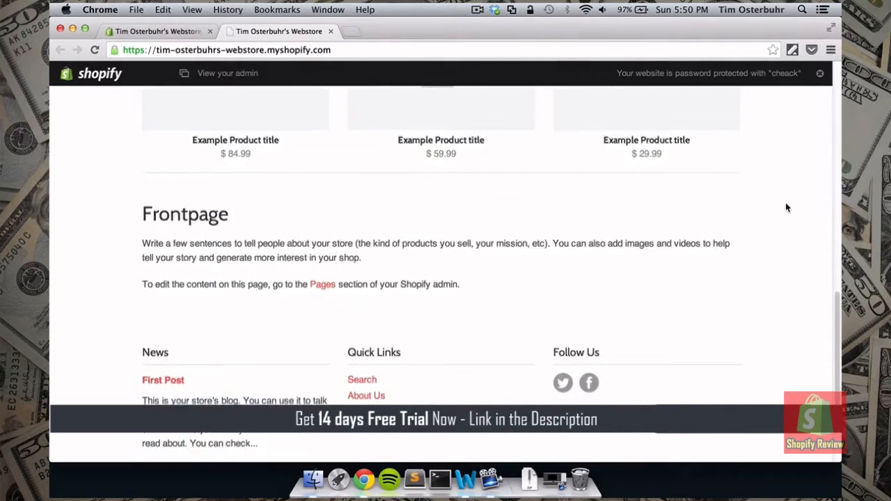
pyautogui.scroll(3)
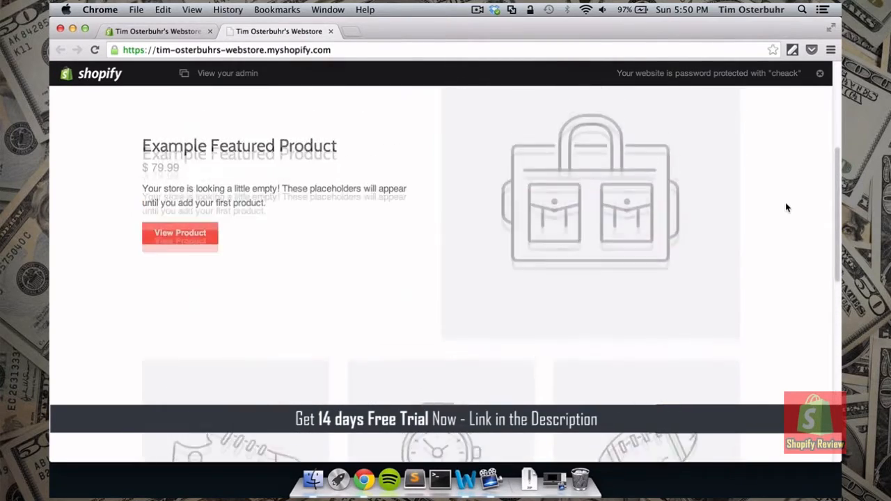
pyautogui.scroll(3)
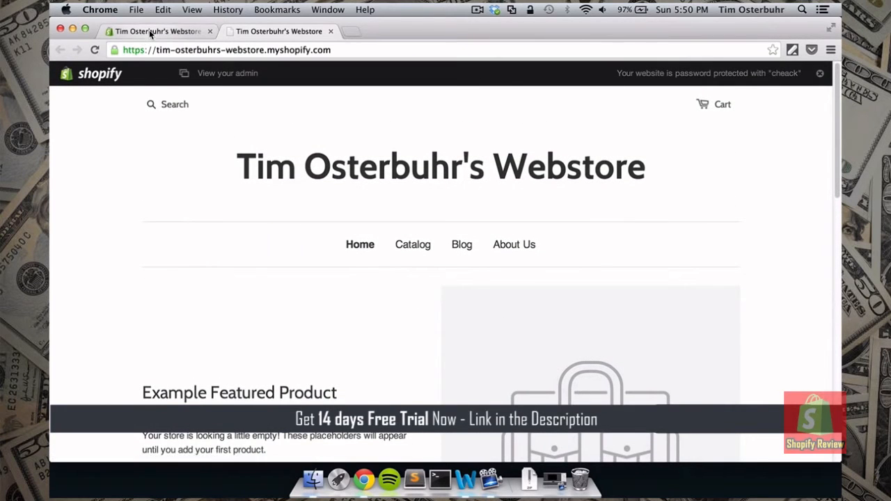
# Return to the admin Dashboard and open the blank Add product form
pyautogui.click(227, 73)
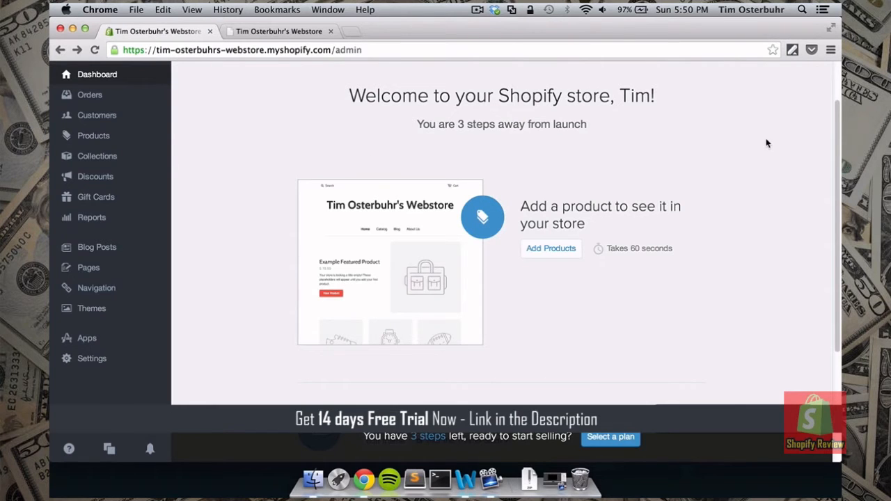
pyautogui.scroll(-3)
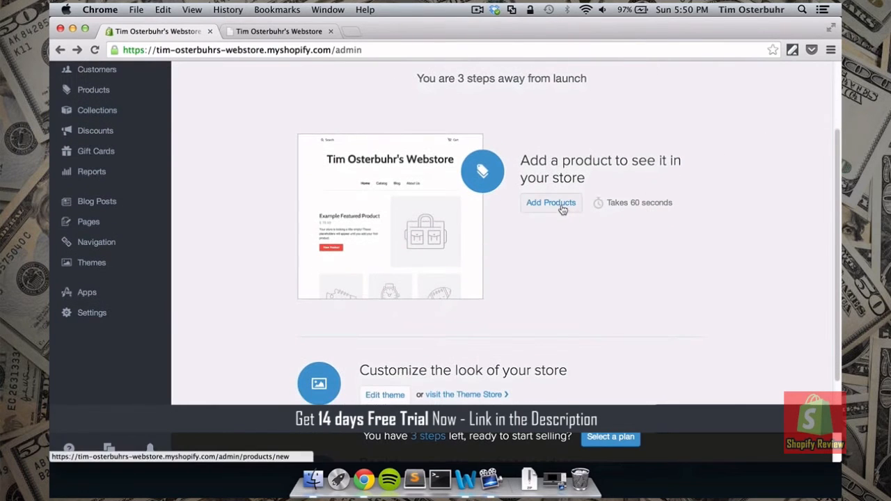
pyautogui.click(551, 203)
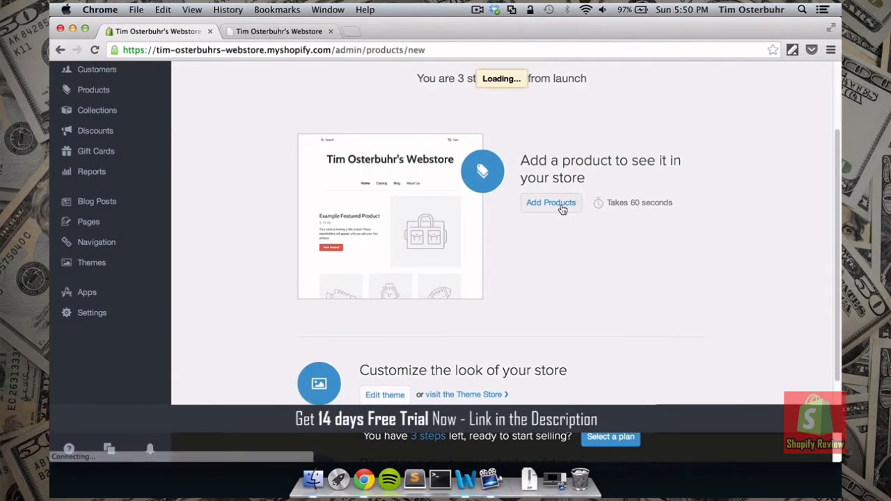
pyautogui.click(550, 203)
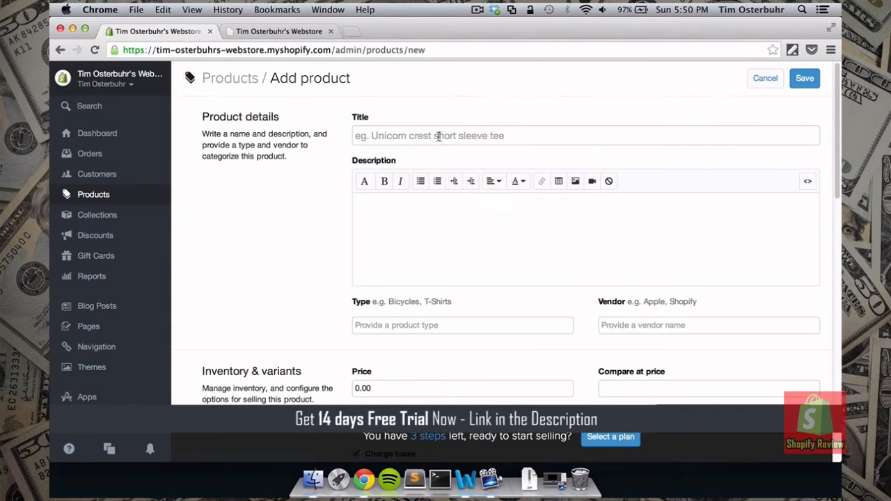
# Title the product Red Blouse with description 'Beautiful Red Blouse for sale.'
pyautogui.click(586, 135)
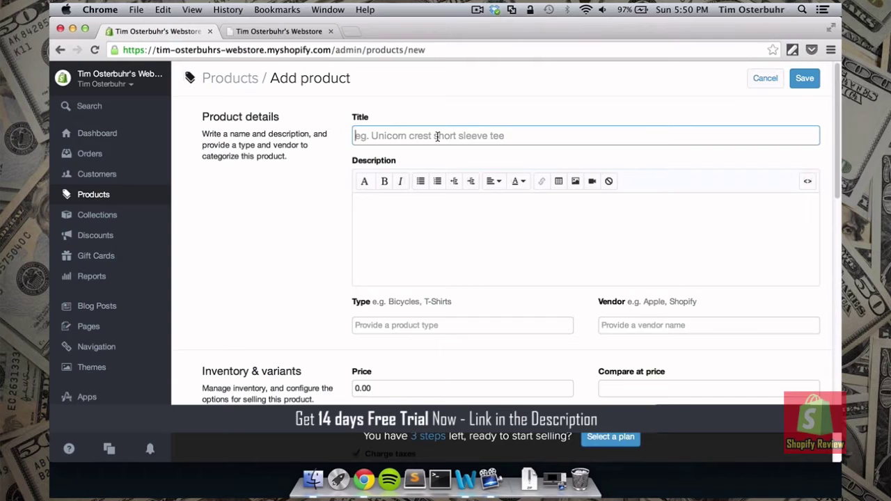
pyautogui.write('Red Blouse')
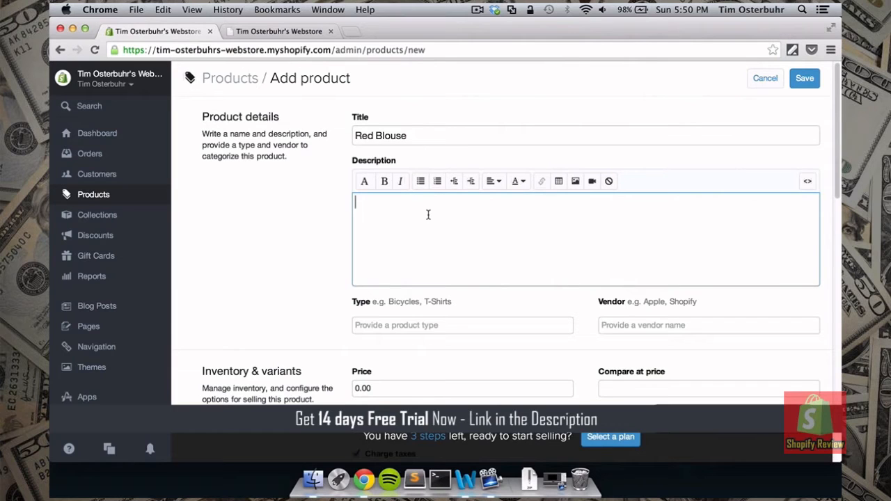
pyautogui.write('Beautiful Red')
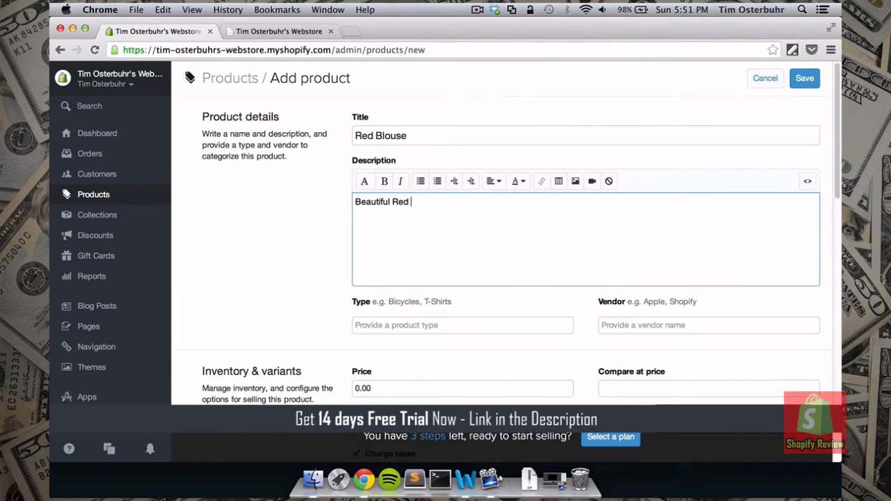
pyautogui.write('Blouse for')
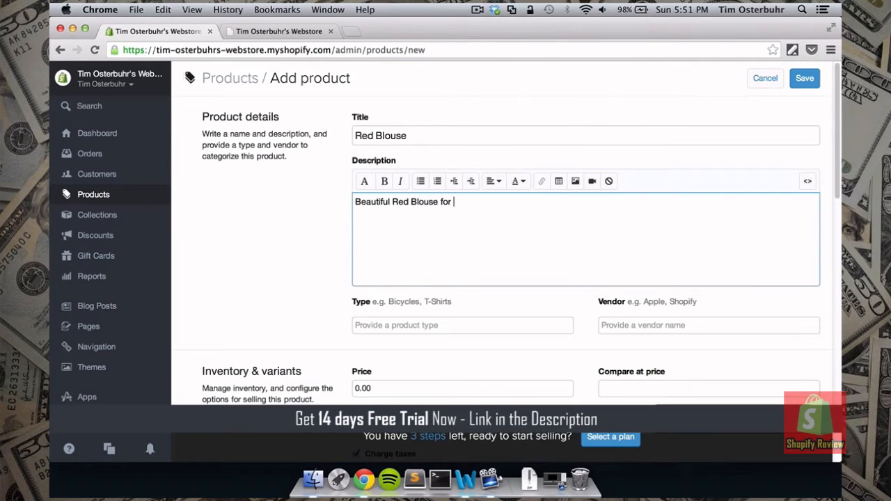
pyautogui.write('sale.')
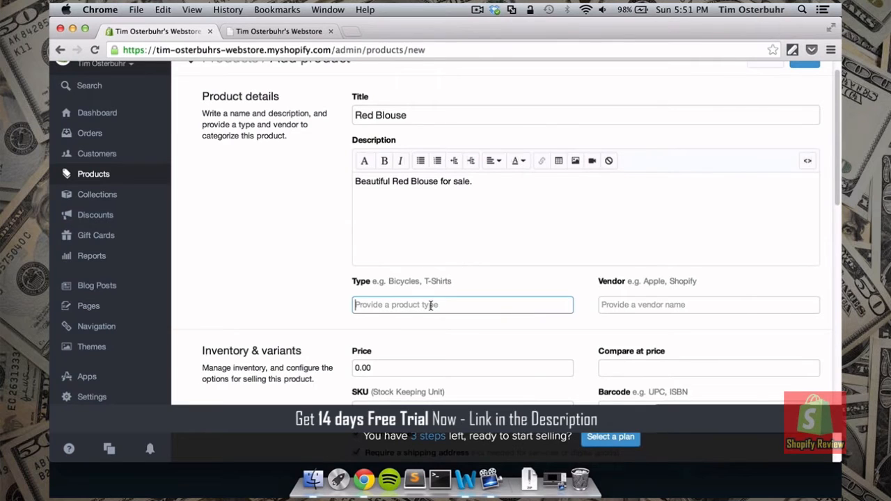
pyautogui.write('Blouse')
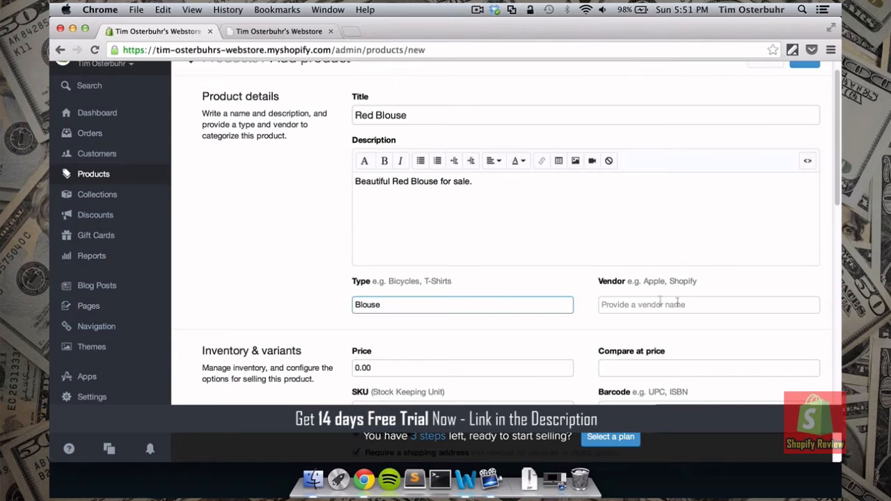
pyautogui.click(708, 305)
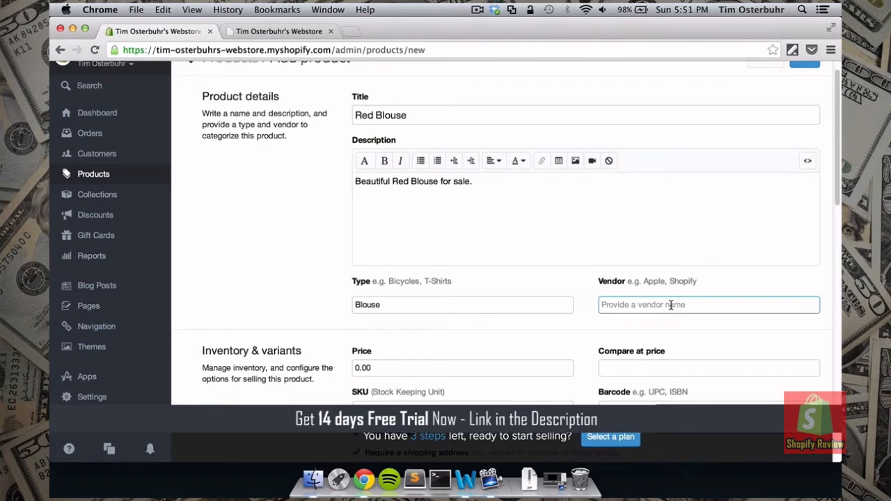
pyautogui.write('Tim Osterb')
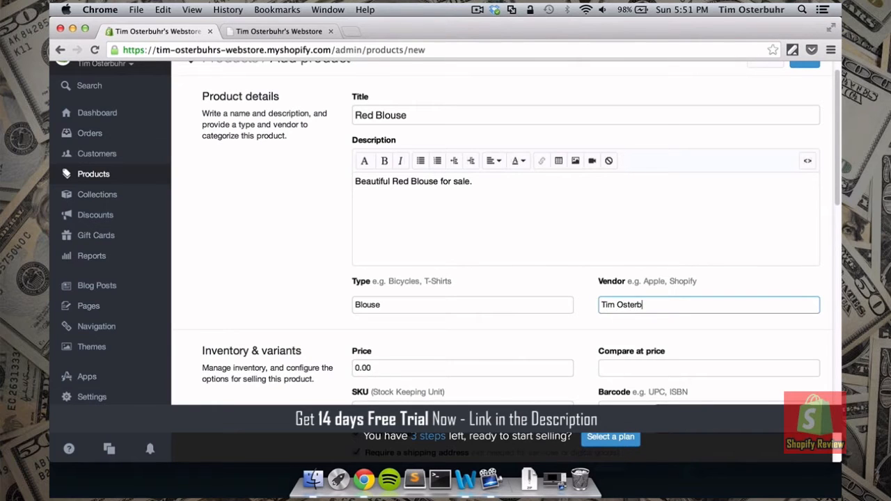
pyautogui.write('uhr')
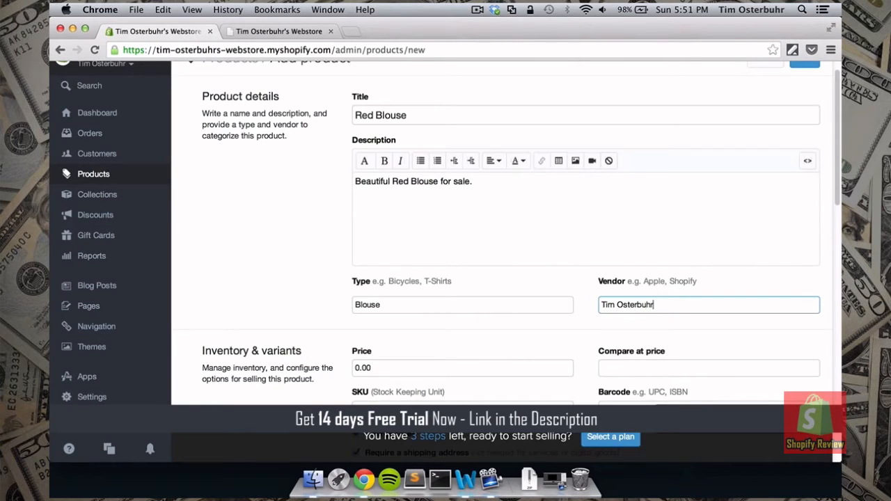
# Give the Red Blouse price 25.00, compare-at price 30 and SKU 1000-L
pyautogui.scroll(-3)
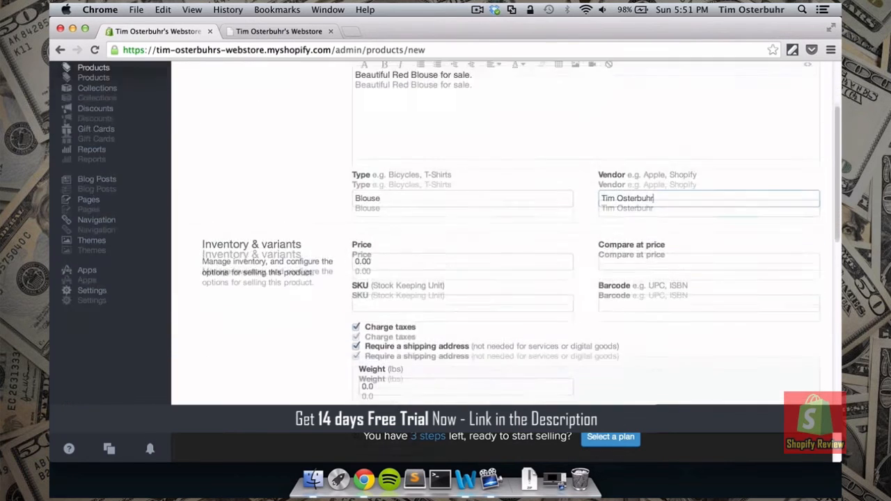
pyautogui.scroll(-3)
pyautogui.write('25')
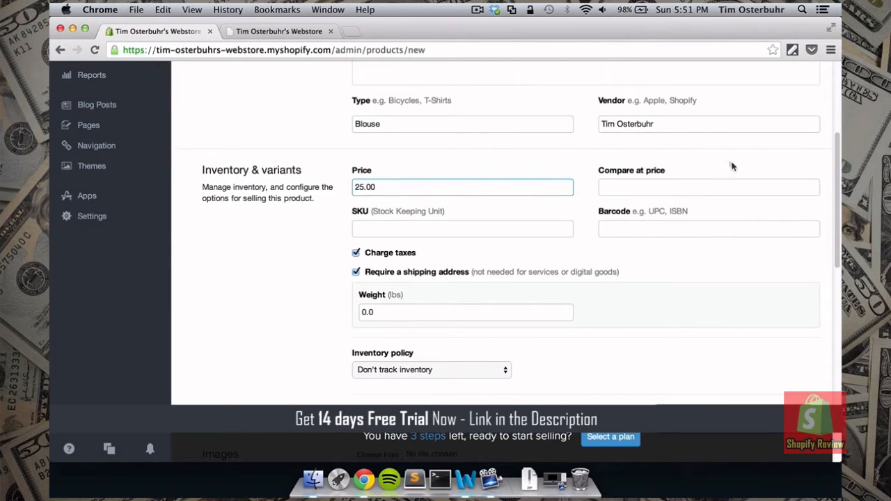
pyautogui.click(708, 187)
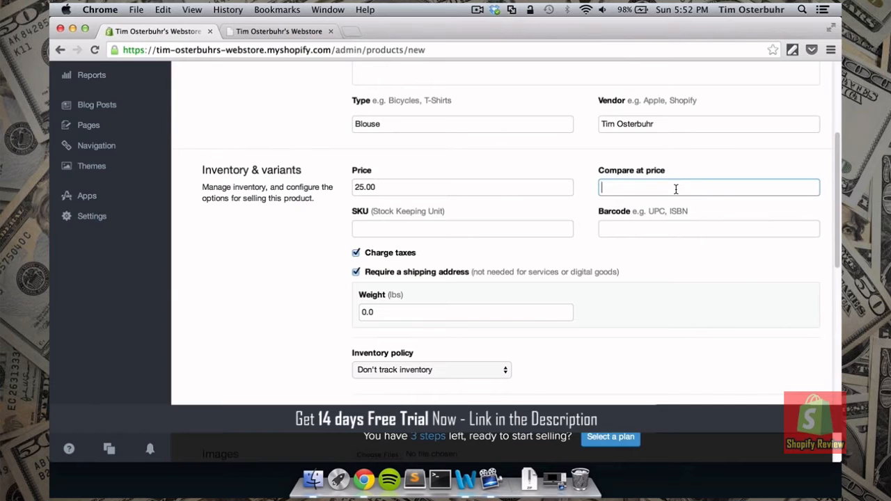
pyautogui.write('30')
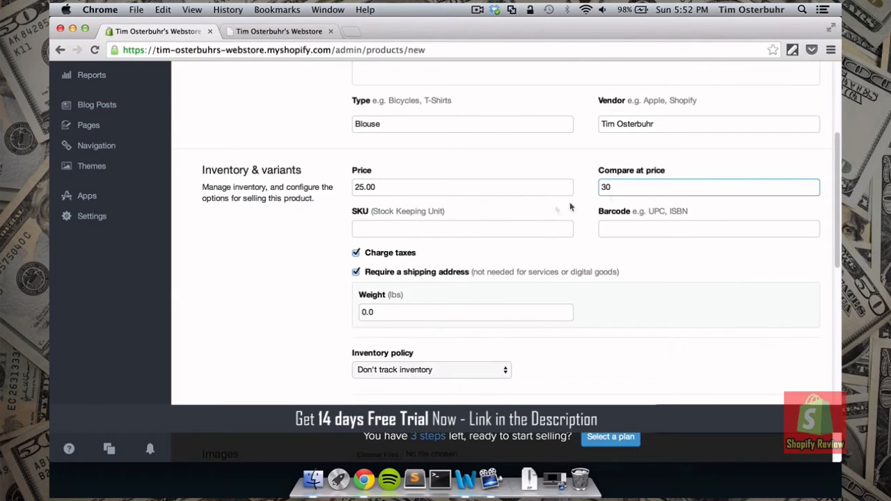
pyautogui.click(462, 228)
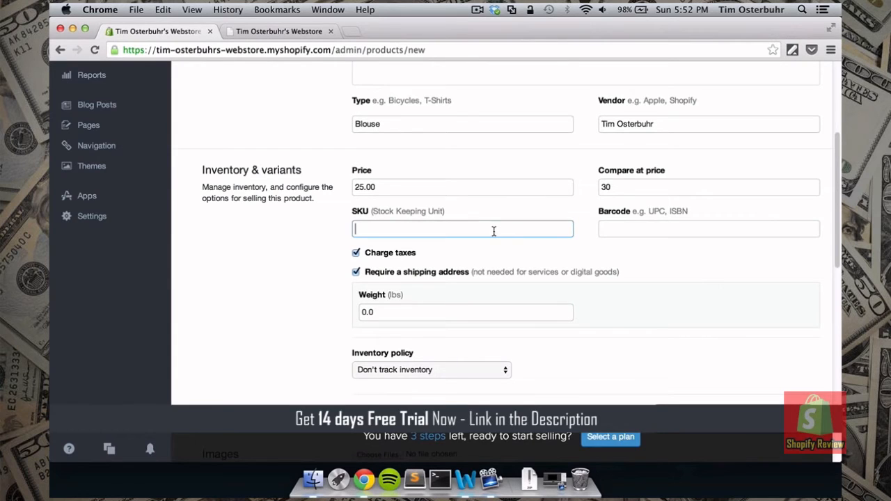
pyautogui.write('100')
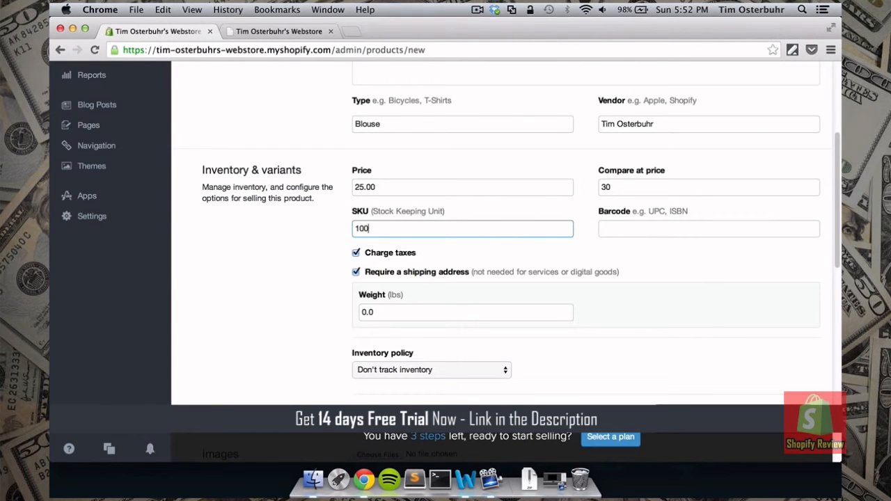
pyautogui.write('0-')
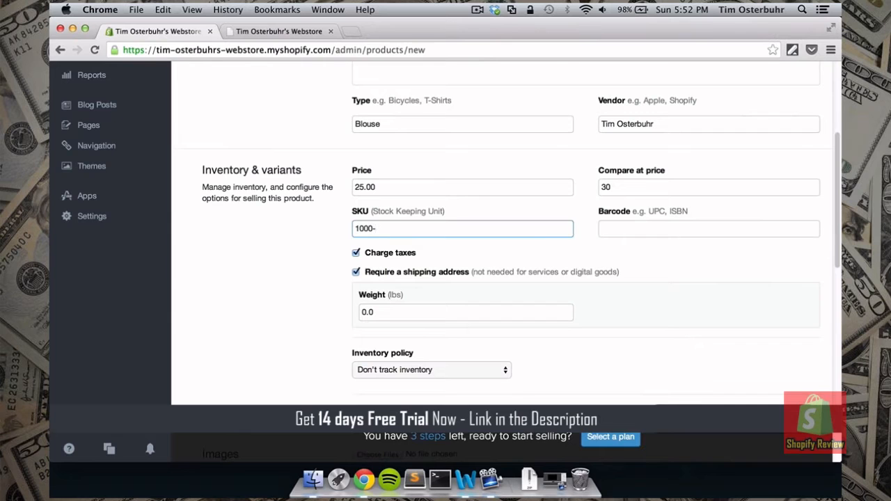
pyautogui.write('L')
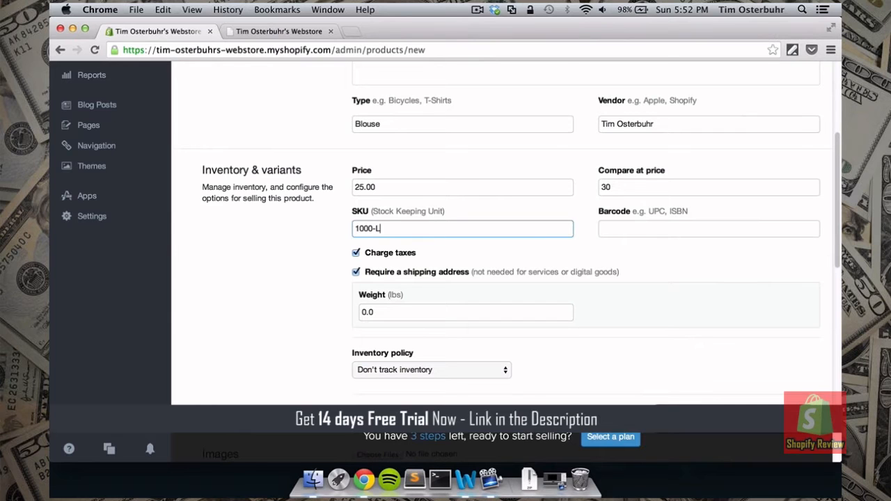
pyautogui.scroll(-3)
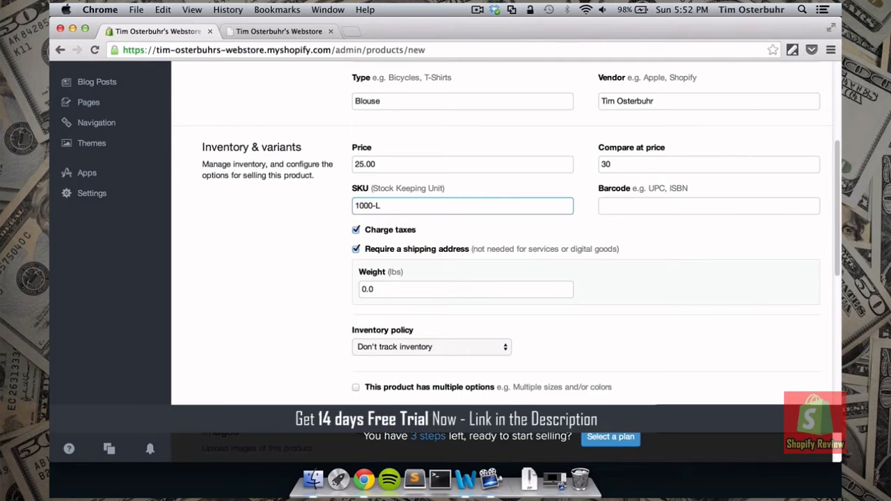
# Switch inventory to 'Shopify tracks this product's inventory' with quantity 3
pyautogui.scroll(-3)
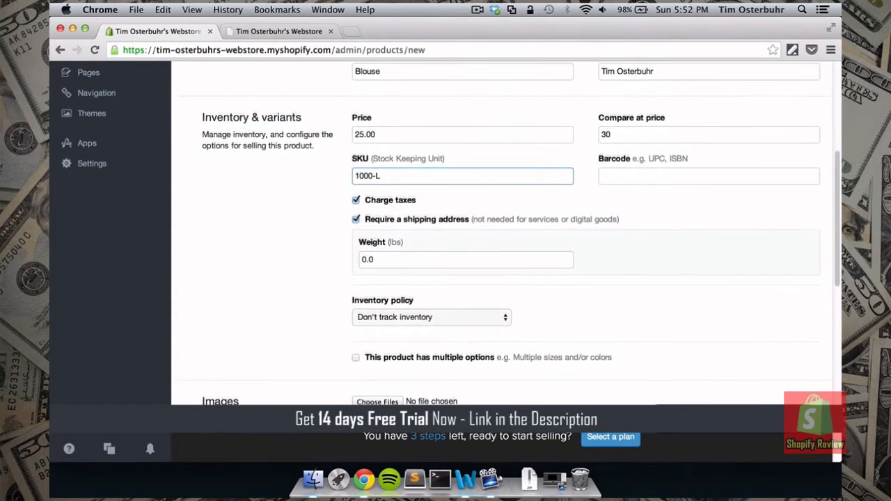
pyautogui.scroll(-3)
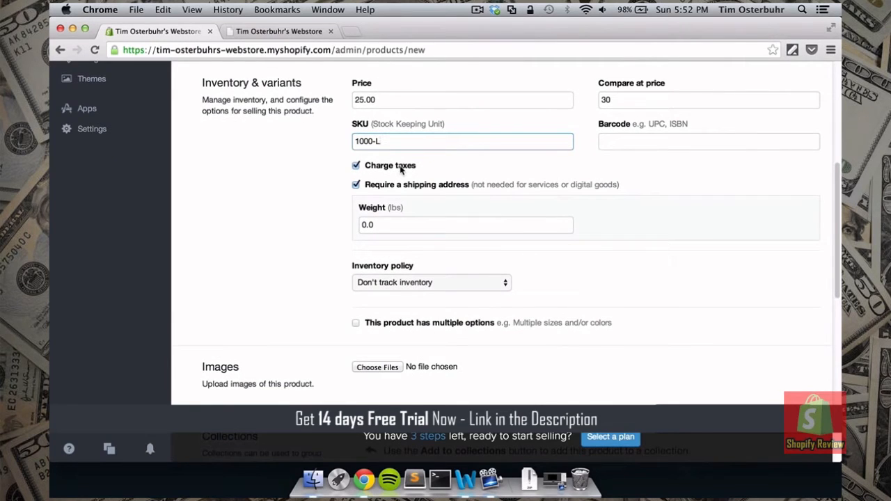
pyautogui.click(462, 141)
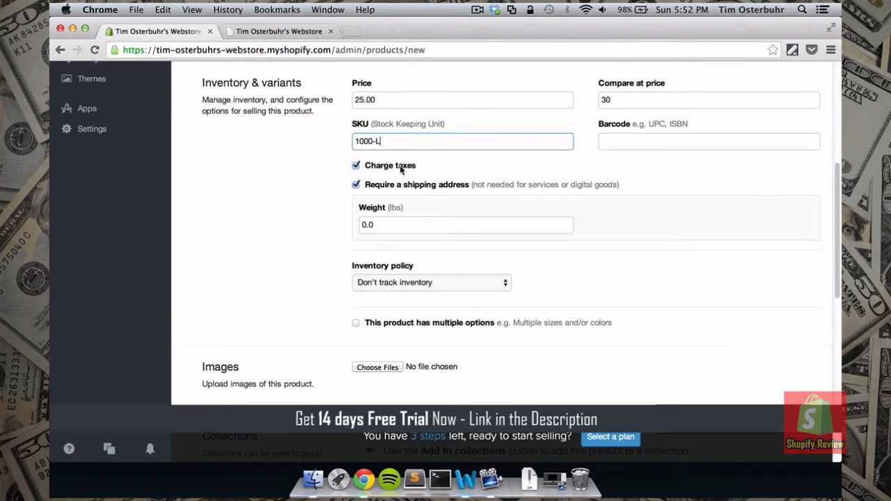
pyautogui.moveTo(618, 190)
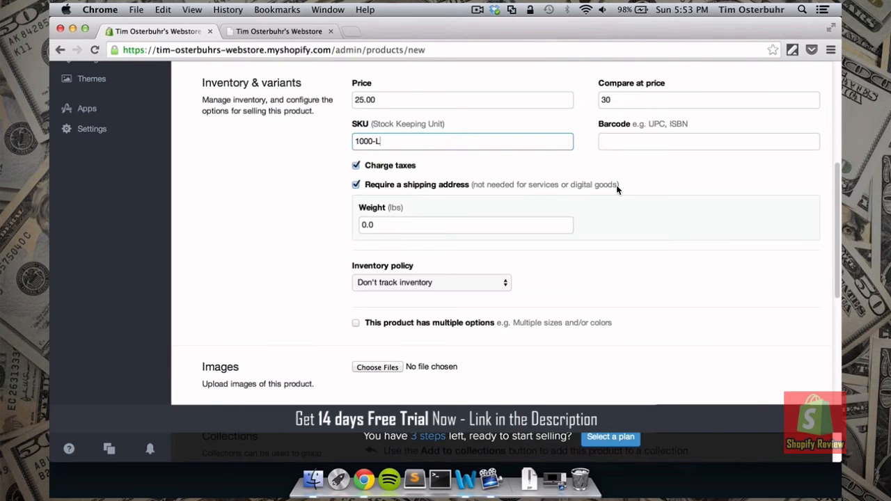
pyautogui.scroll(-3)
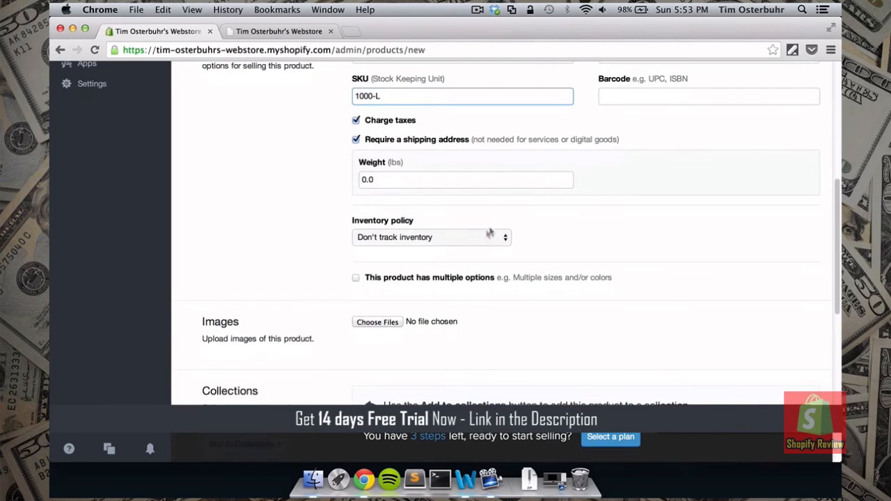
pyautogui.click(432, 237)
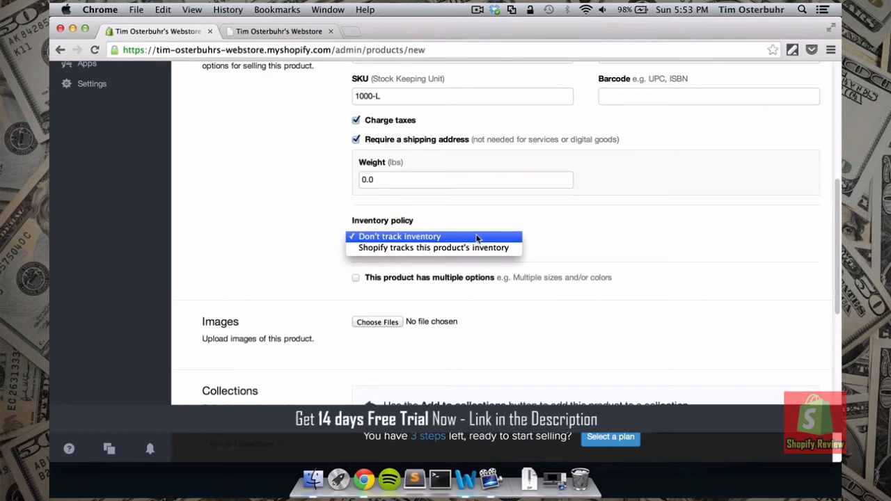
pyautogui.click(433, 248)
pyautogui.write('3')
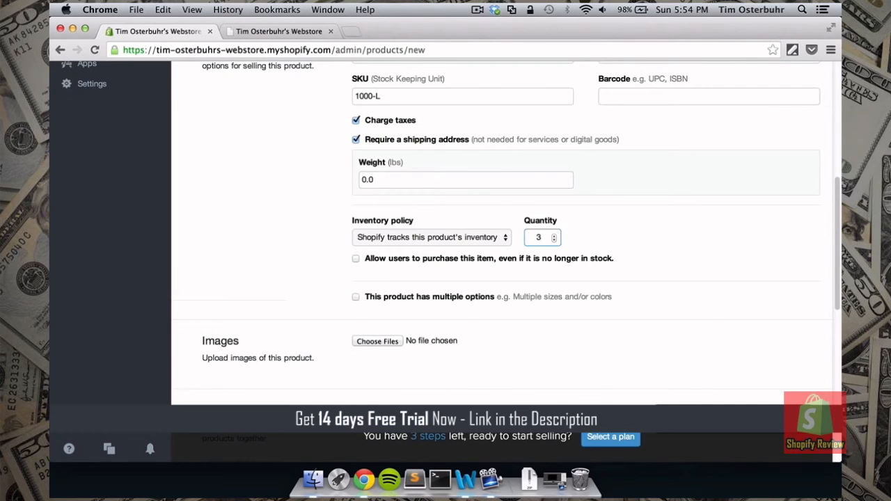
pyautogui.click(541, 236)
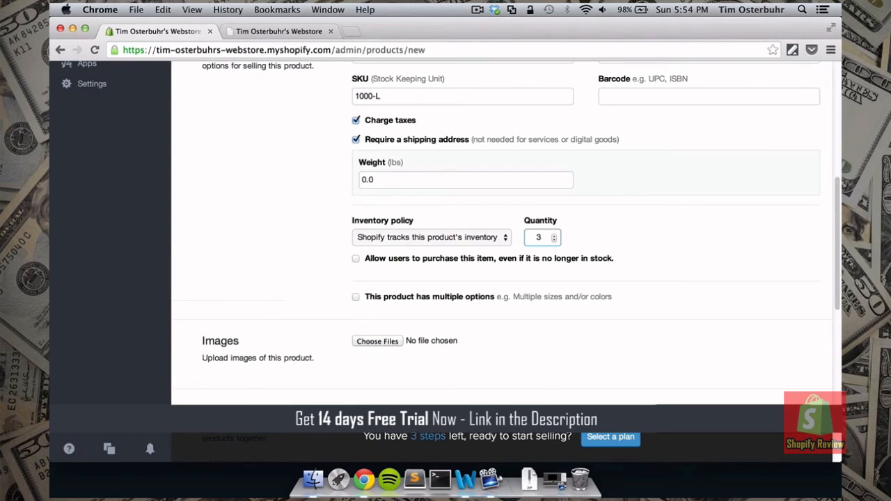
pyautogui.scroll(-3)
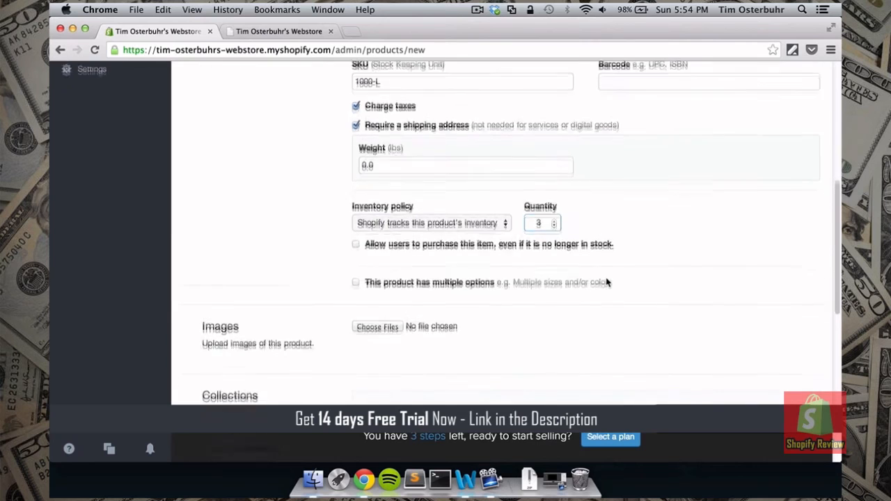
# Enable multiple options with Size values large and small, and add a second option row
pyautogui.scroll(-3)
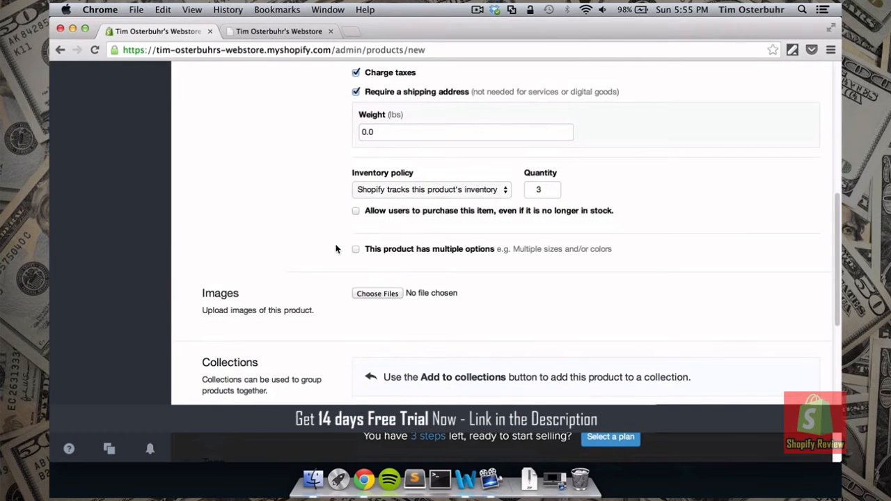
pyautogui.moveTo(379, 189)
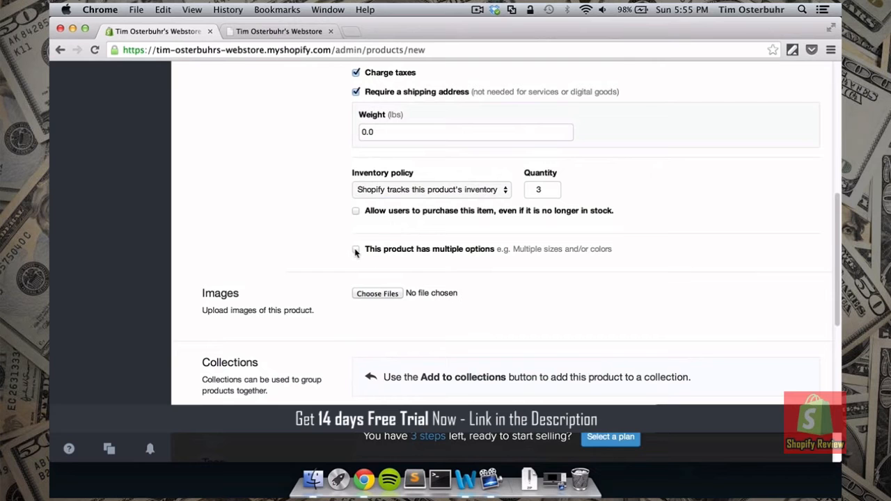
pyautogui.click(356, 248)
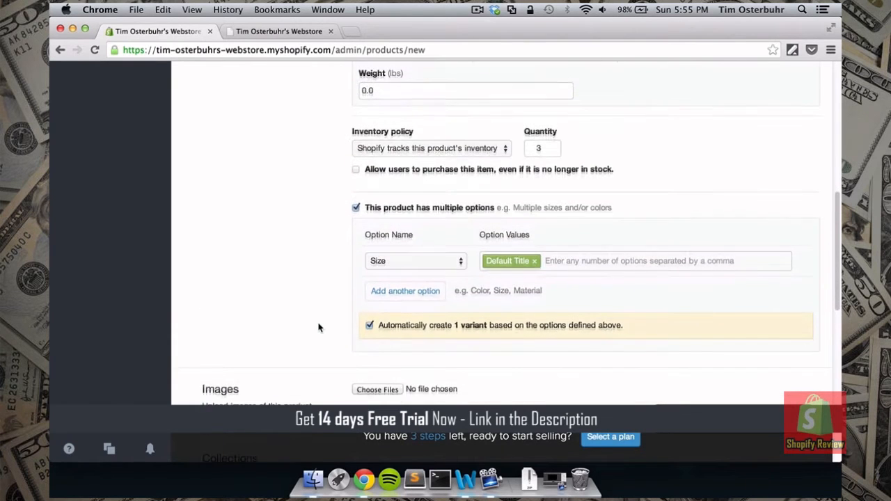
pyautogui.click(416, 261)
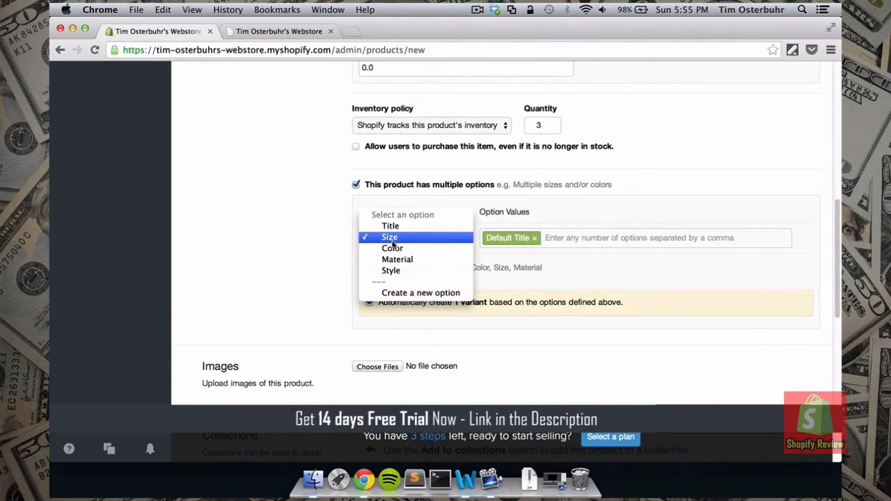
pyautogui.click(389, 237)
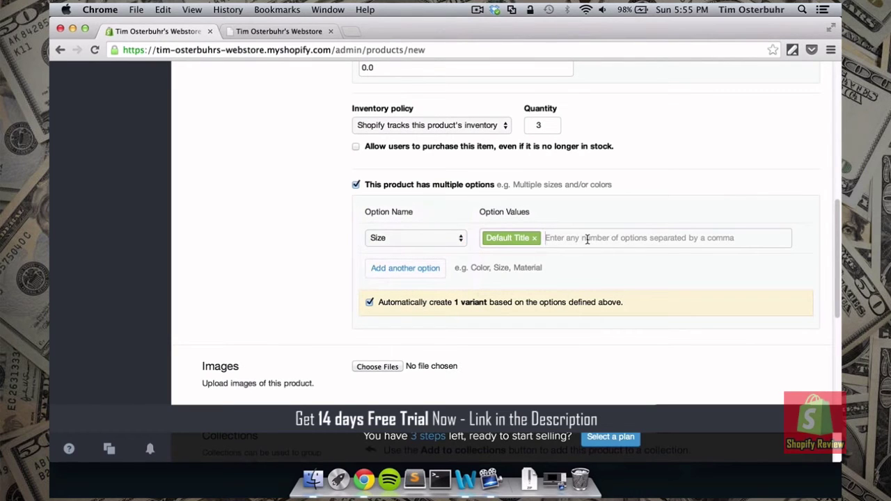
pyautogui.write('large')
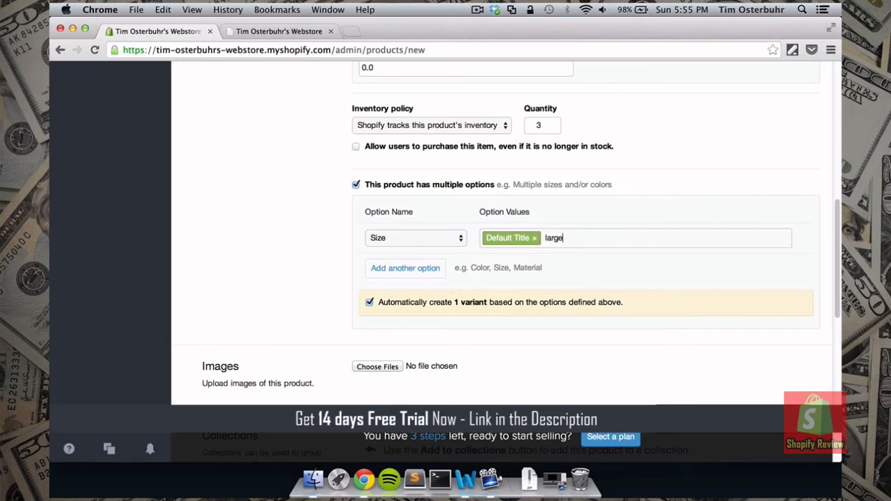
pyautogui.press('Return')
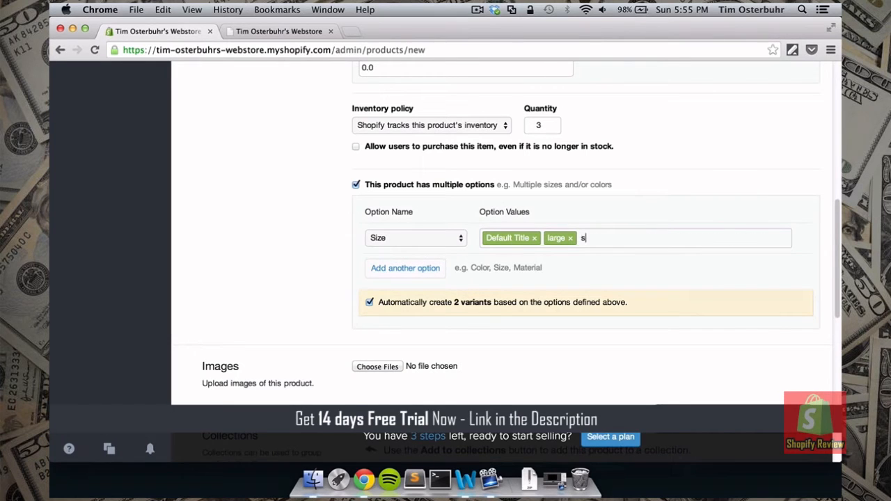
pyautogui.press('Return')
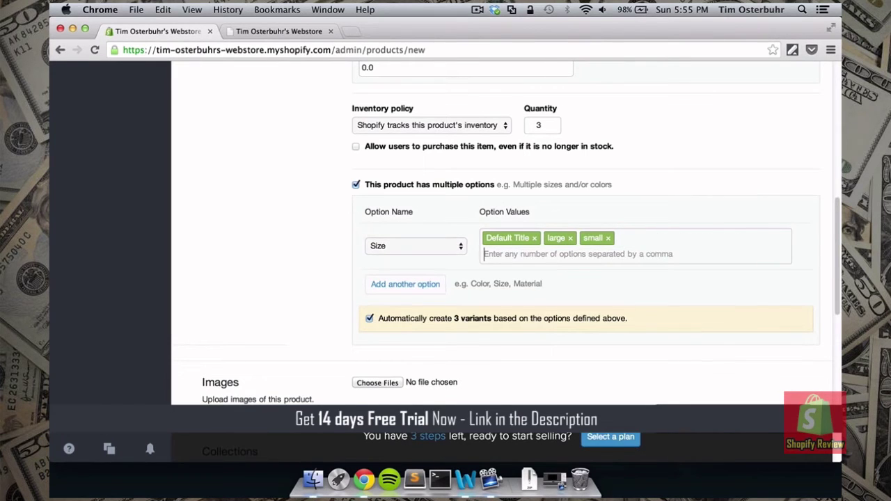
pyautogui.scroll(-3)
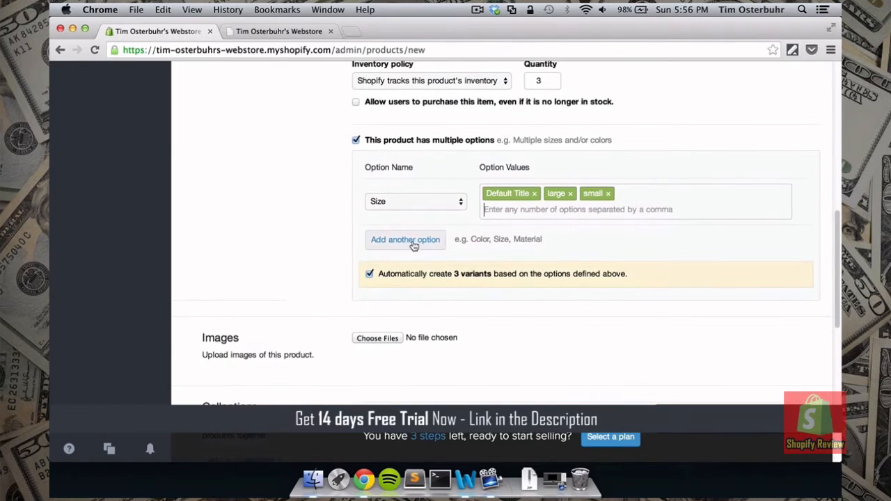
pyautogui.click(405, 239)
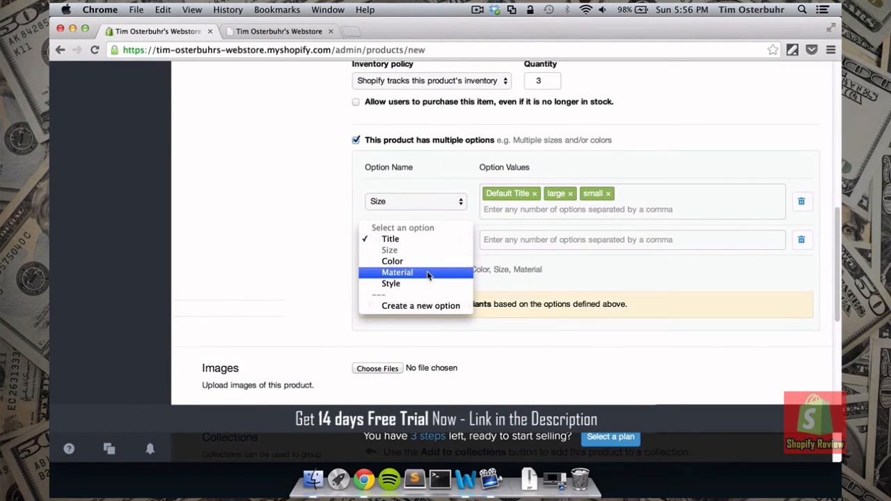
pyautogui.moveTo(420, 306)
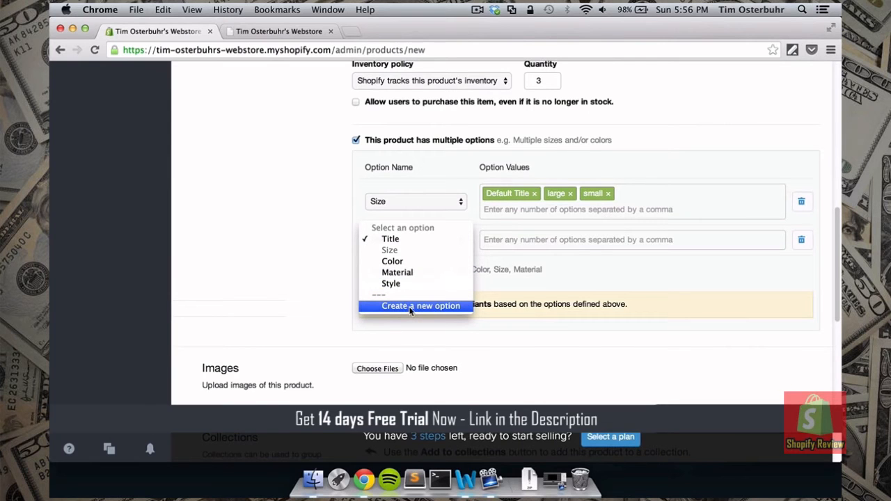
pyautogui.moveTo(301, 274)
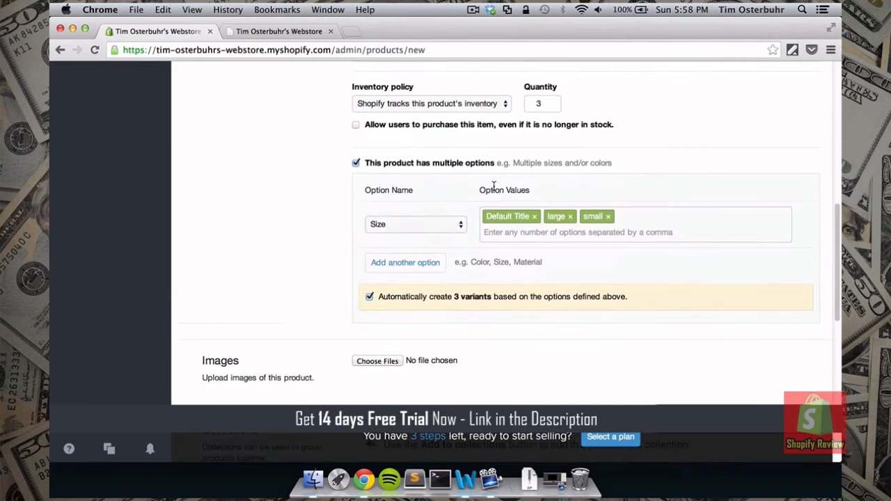
# Upload img1.png from the Shopify Files folder as the Red Blouse image
pyautogui.scroll(-3)
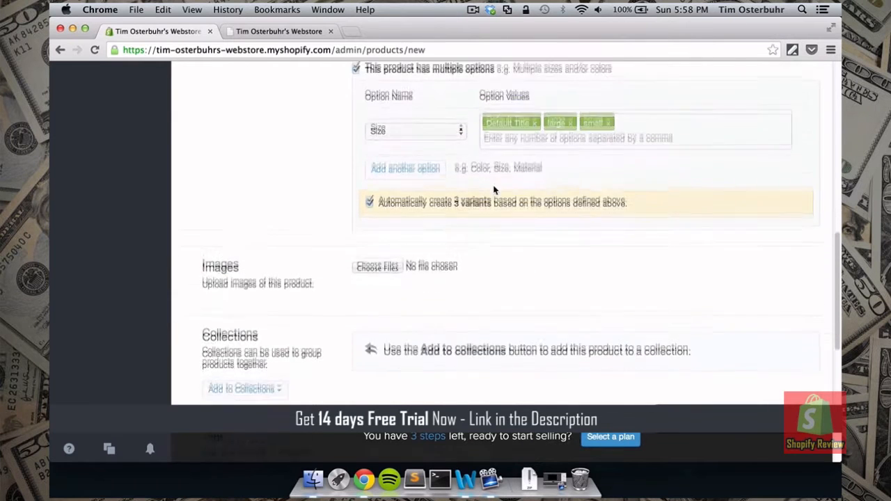
pyautogui.scroll(-3)
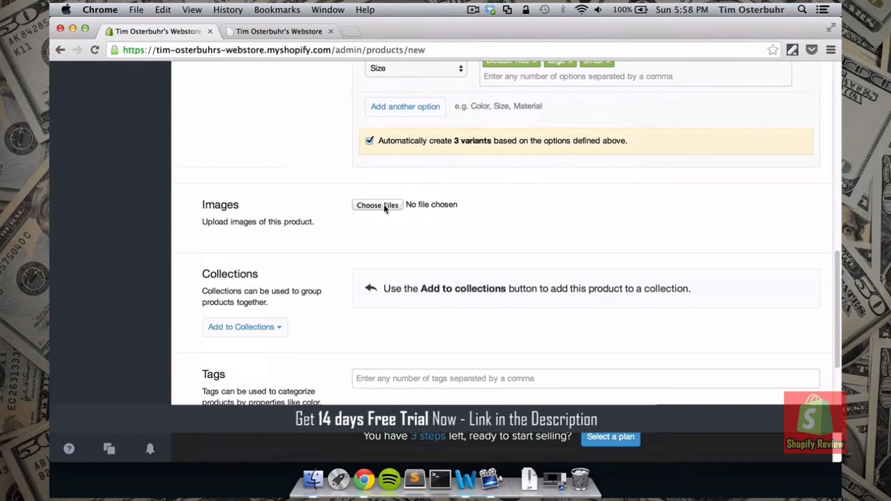
pyautogui.click(378, 204)
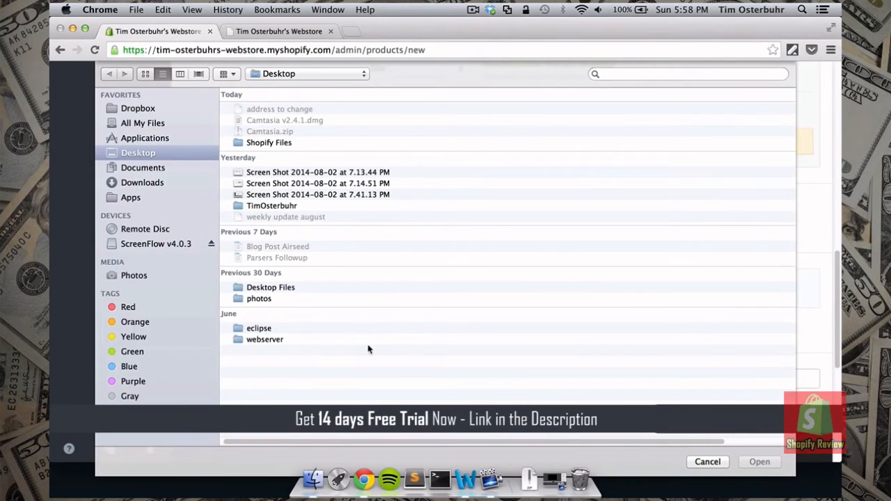
pyautogui.moveTo(271, 144)
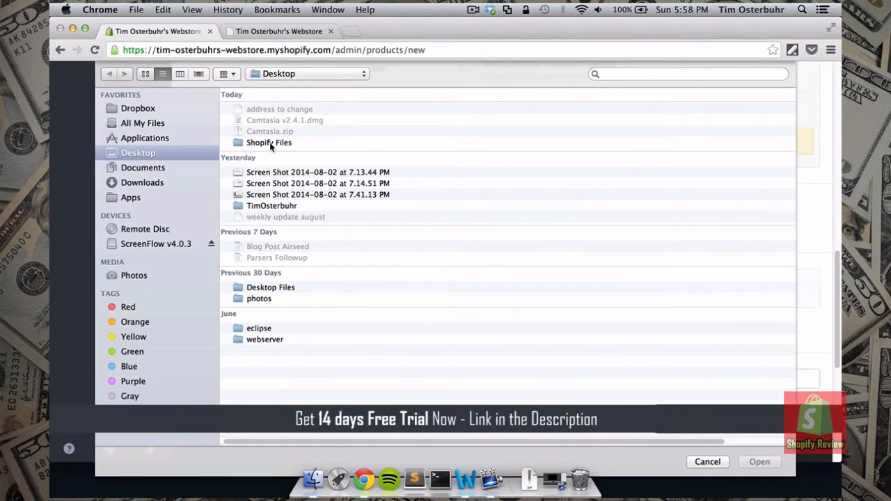
pyautogui.doubleClick(269, 142)
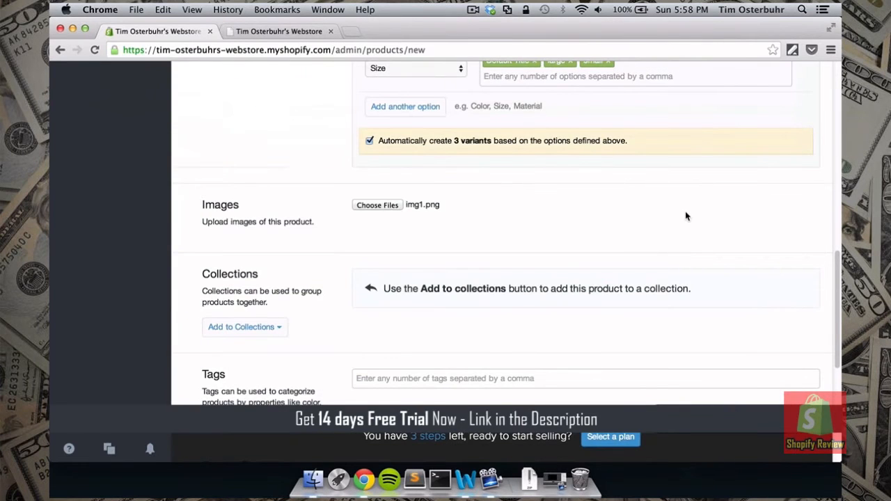
pyautogui.scroll(-3)
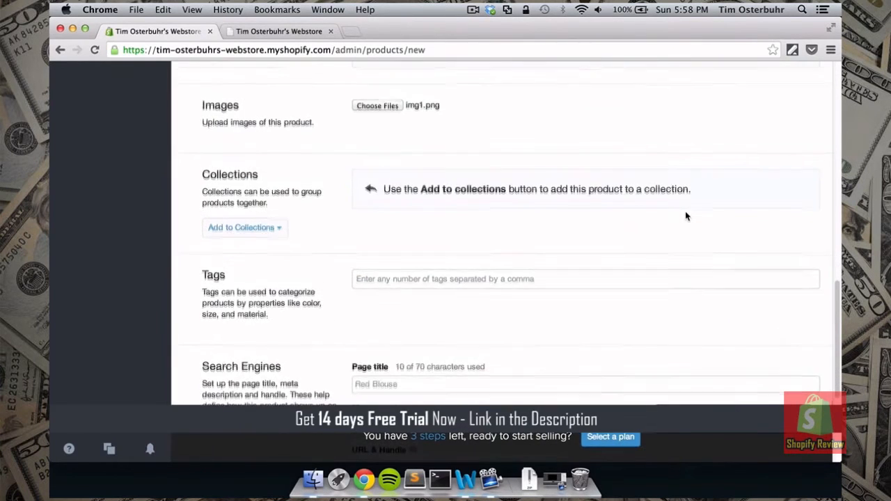
# Add the Red Blouse to the Frontpage collection and close the collections list
pyautogui.scroll(-3)
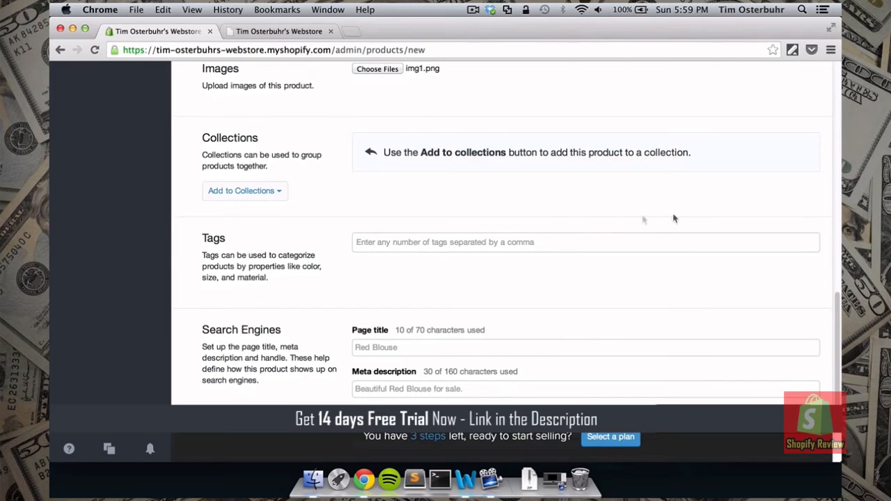
pyautogui.click(244, 191)
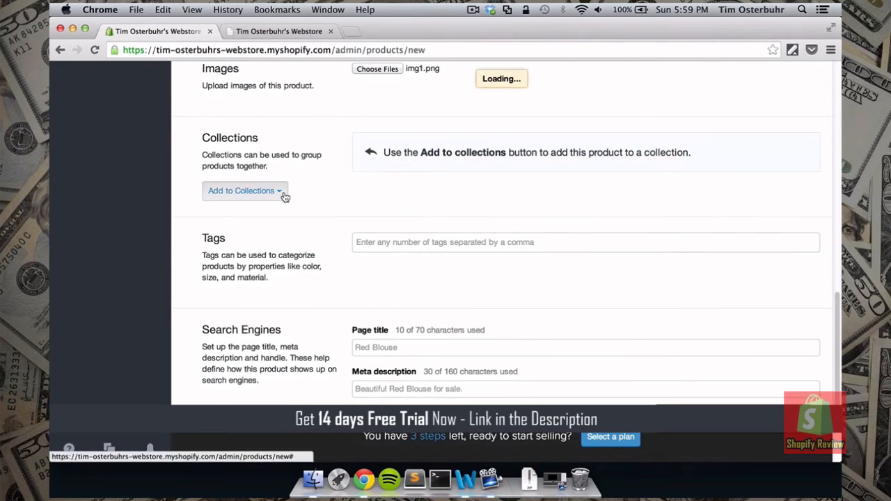
pyautogui.click(244, 190)
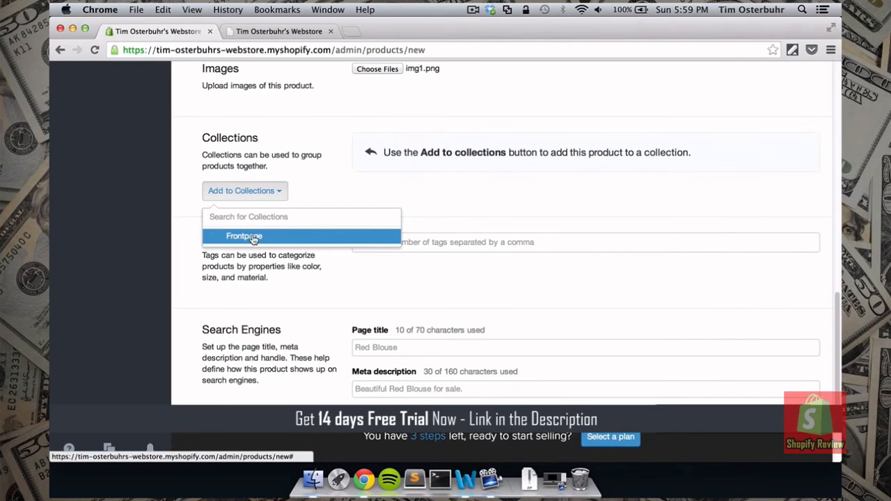
pyautogui.click(244, 236)
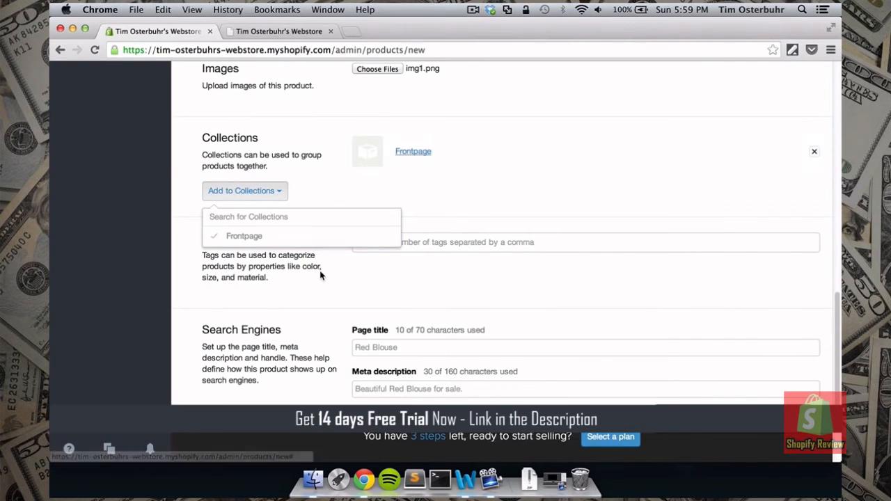
pyautogui.click(332, 288)
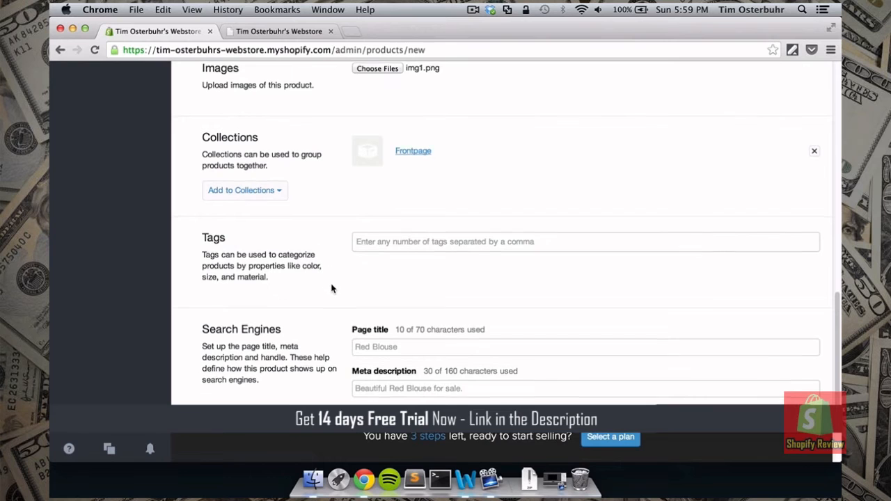
# Enter 'blouse' and 'red' as tags in the product's Tags field
pyautogui.scroll(-3)
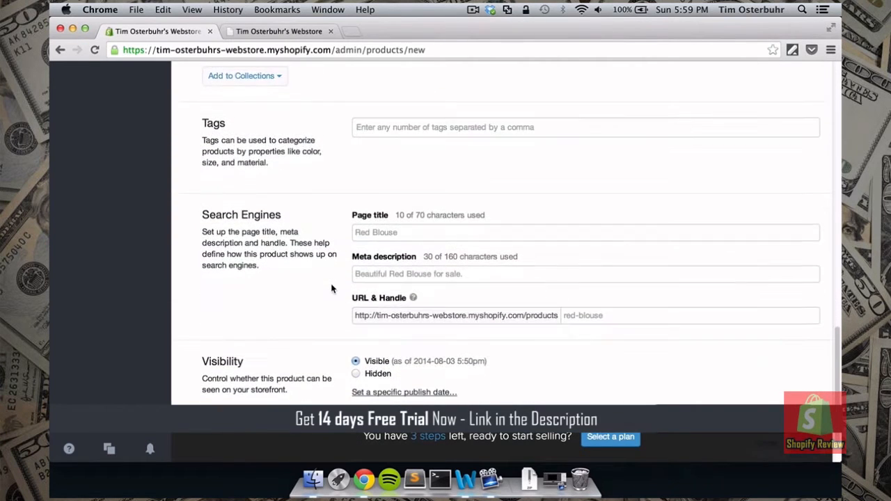
pyautogui.scroll(-3)
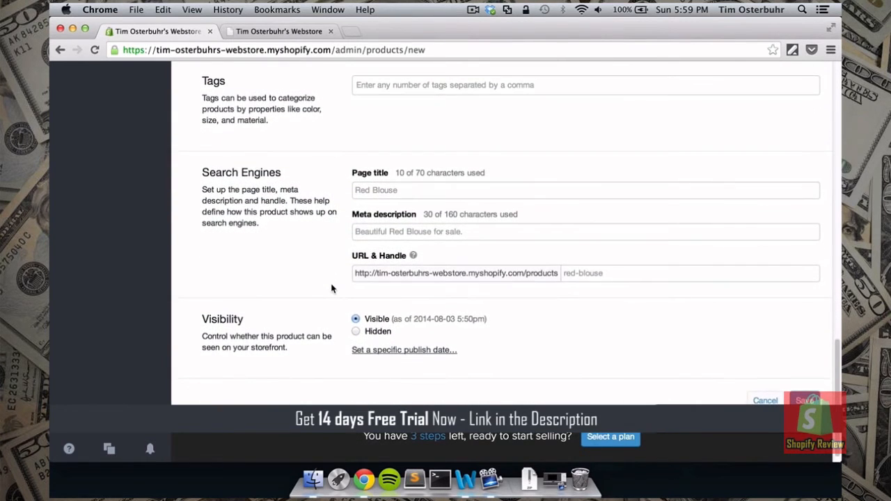
pyautogui.moveTo(423, 100)
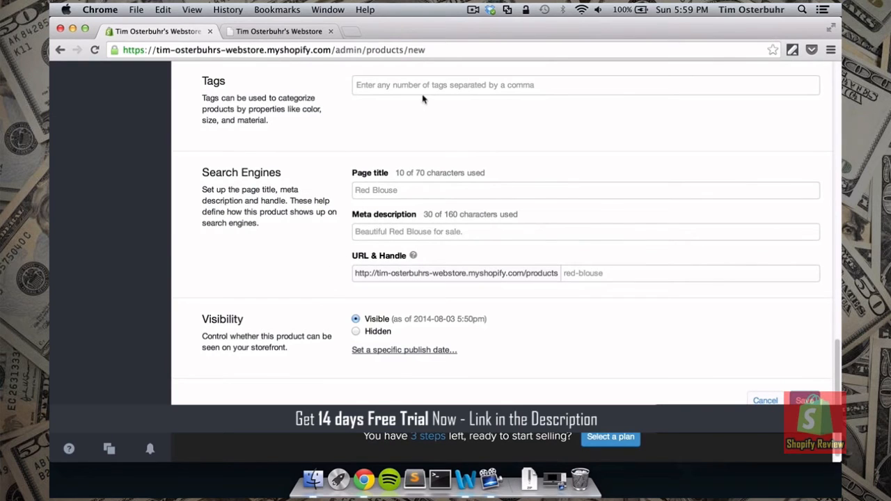
pyautogui.click(585, 84)
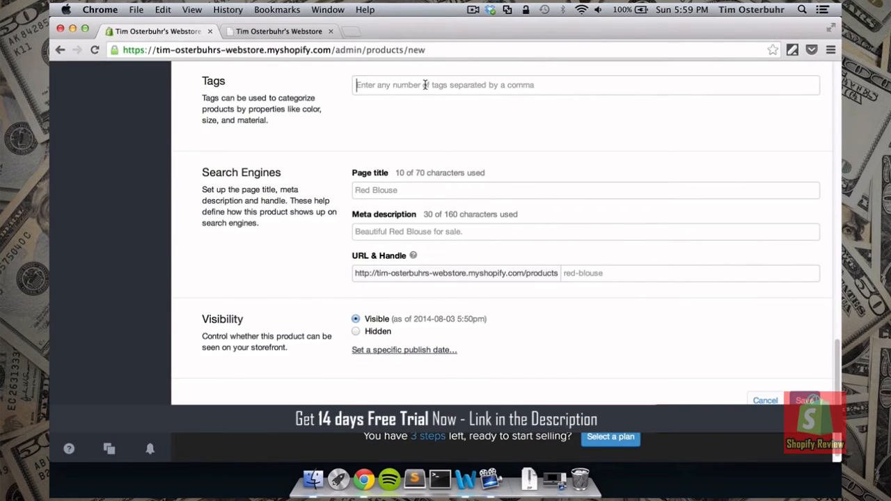
pyautogui.write('blou')
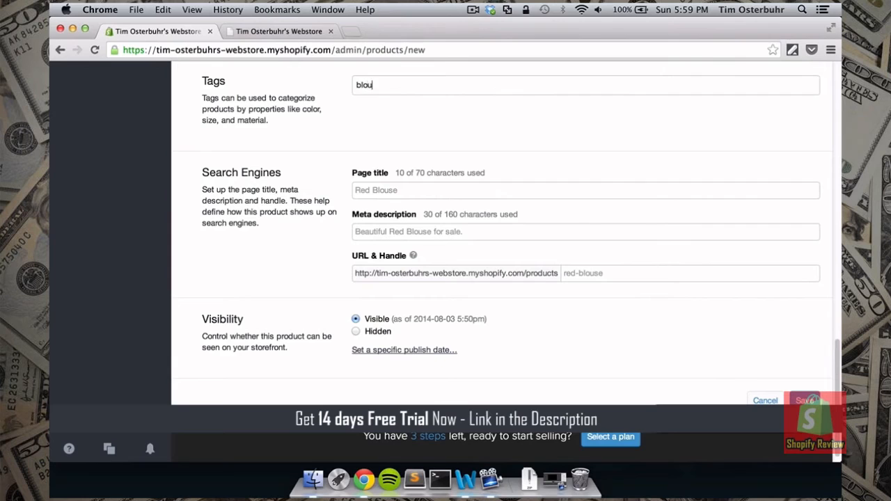
pyautogui.press('Return')
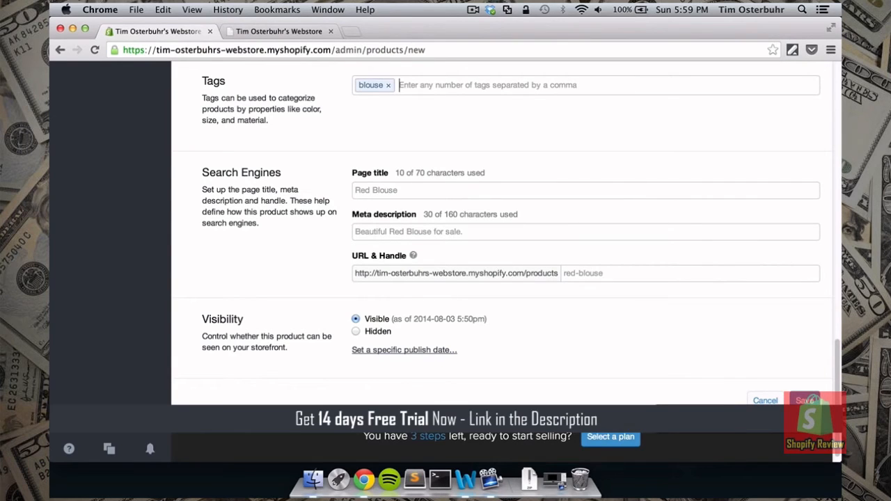
pyautogui.write('red')
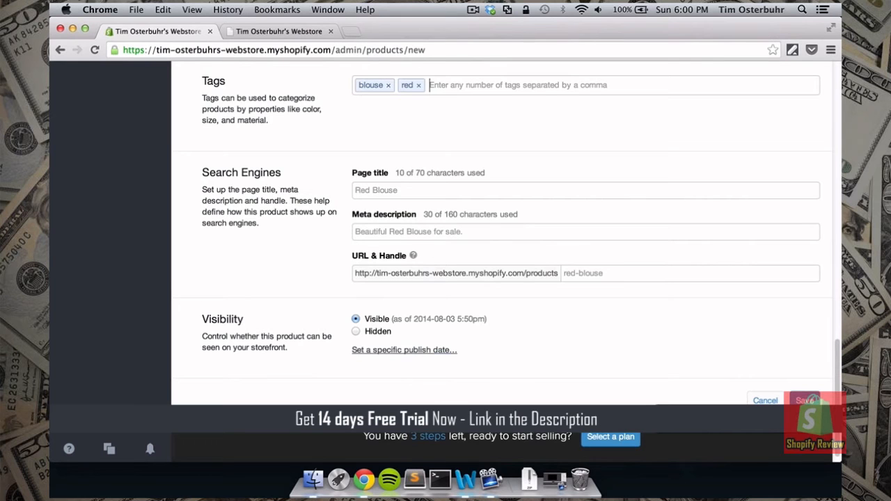
pyautogui.scroll(3)
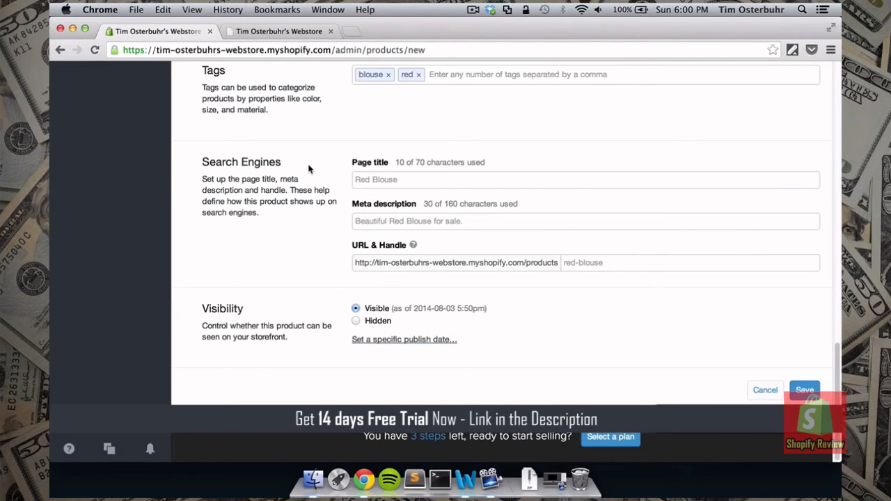
# Check the search-engine page title 'Red Blouse' and meta description 'Beautiful Red Blouse for sale.'
pyautogui.click(585, 179)
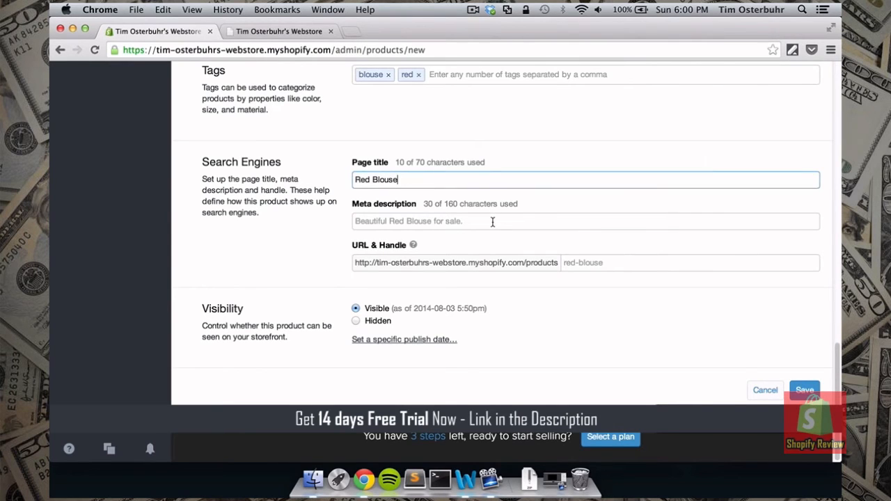
pyautogui.click(492, 222)
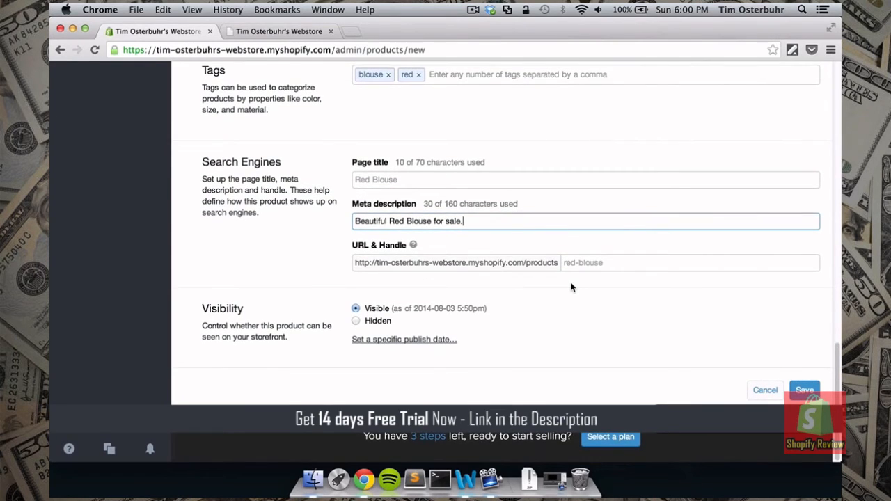
pyautogui.moveTo(310, 321)
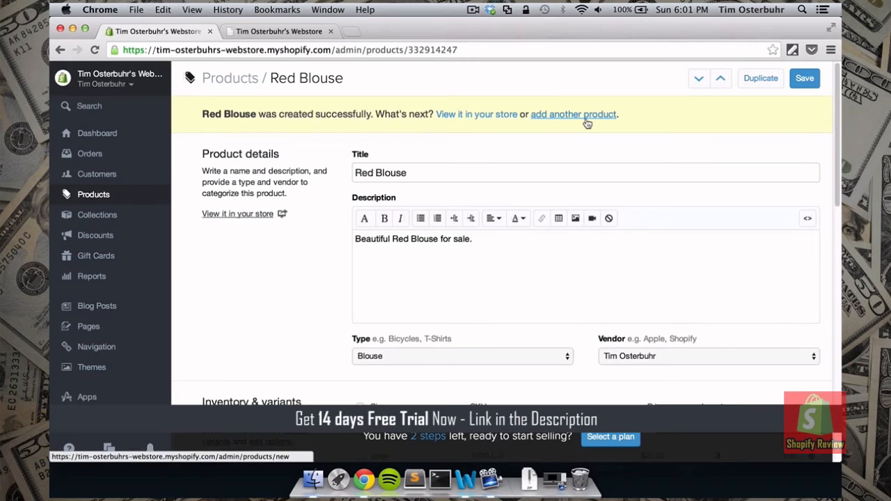
# Start a new product titled 'Black Blouse' described as 'Beautiful Black Blouse'
pyautogui.click(573, 114)
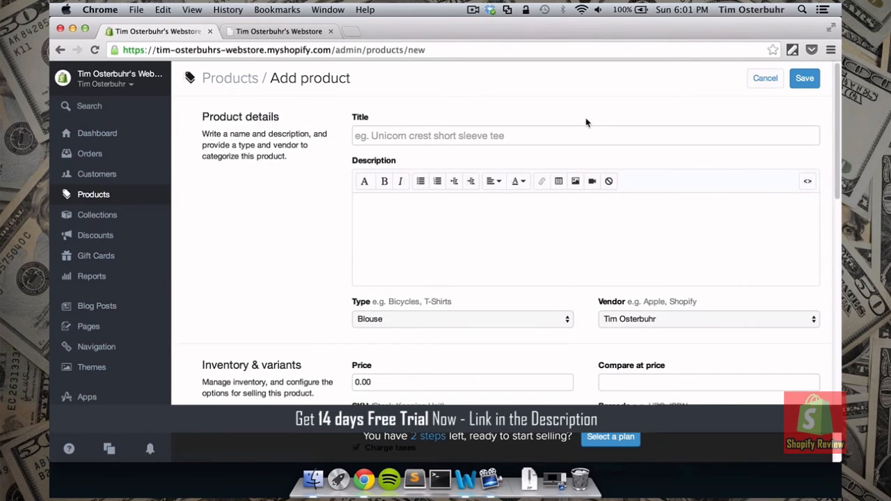
pyautogui.write('Bla')
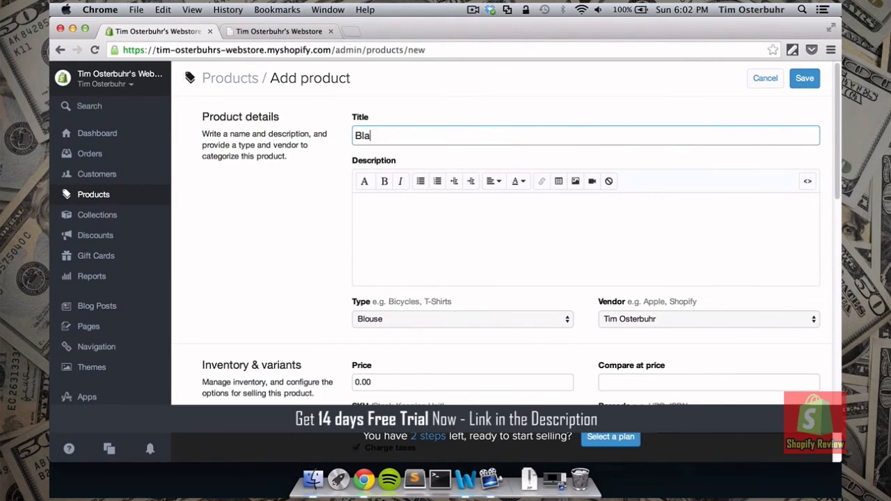
pyautogui.write('ck Blouse')
pyautogui.click(586, 239)
pyautogui.write('Be')
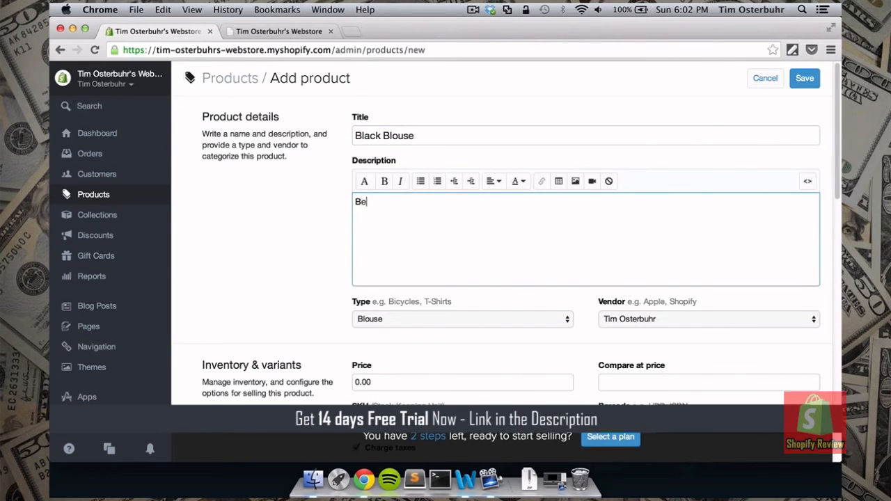
pyautogui.write('autiful Bl')
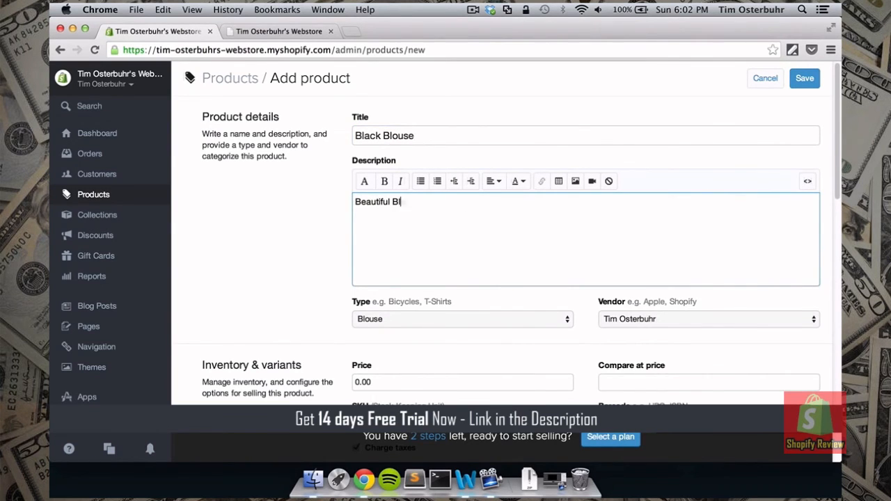
pyautogui.write('ack Blouse')
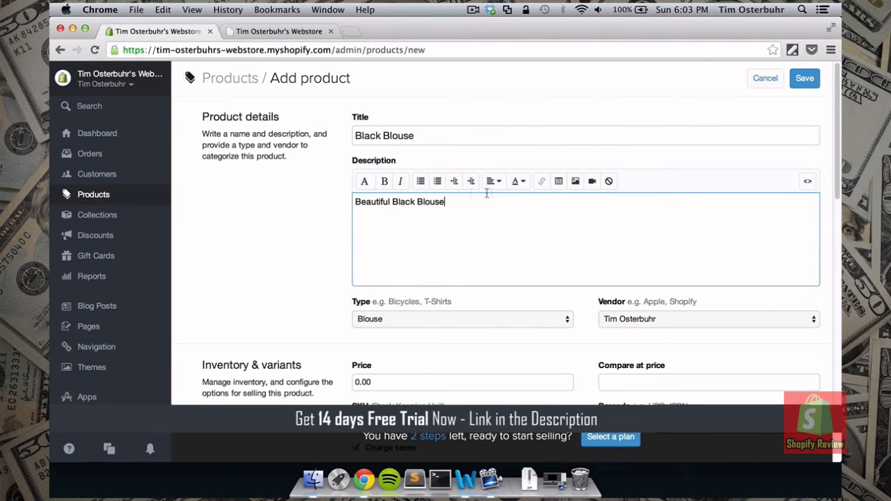
pyautogui.scroll(-3)
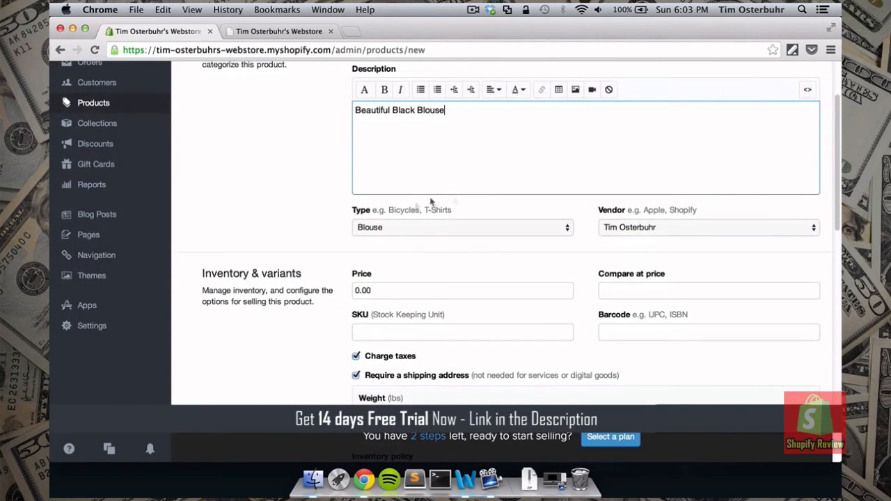
pyautogui.moveTo(499, 224)
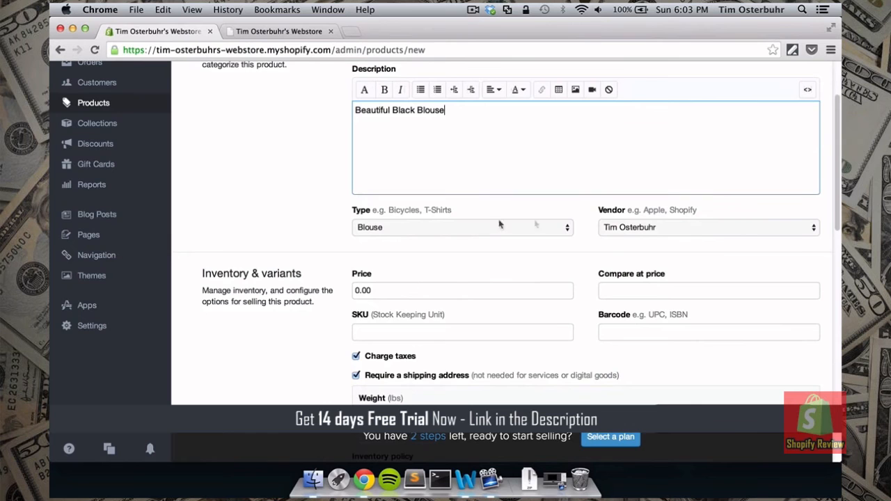
pyautogui.moveTo(479, 261)
pyautogui.write('20')
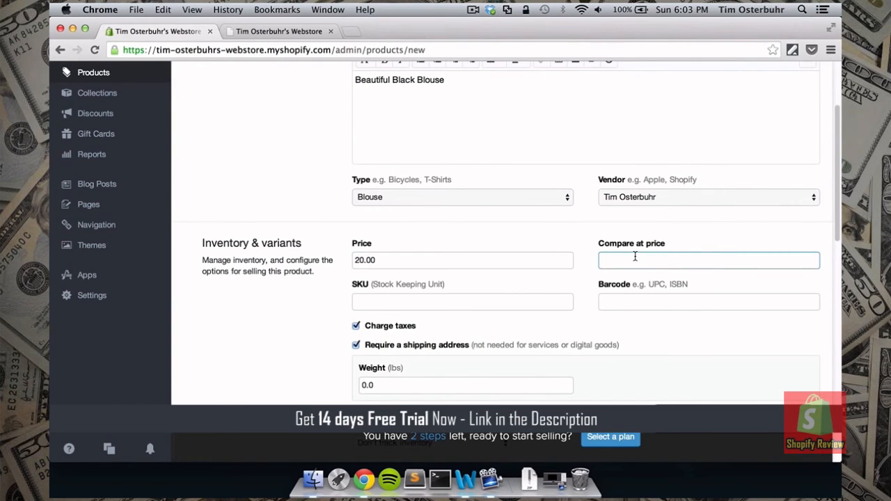
# Enter 24 and fill the SKU field with 100, 3 and L
pyautogui.write('24')
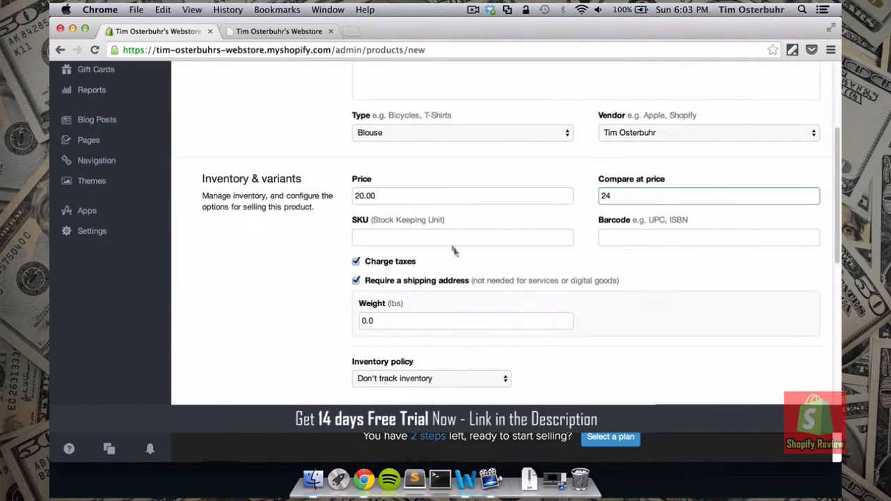
pyautogui.click(462, 238)
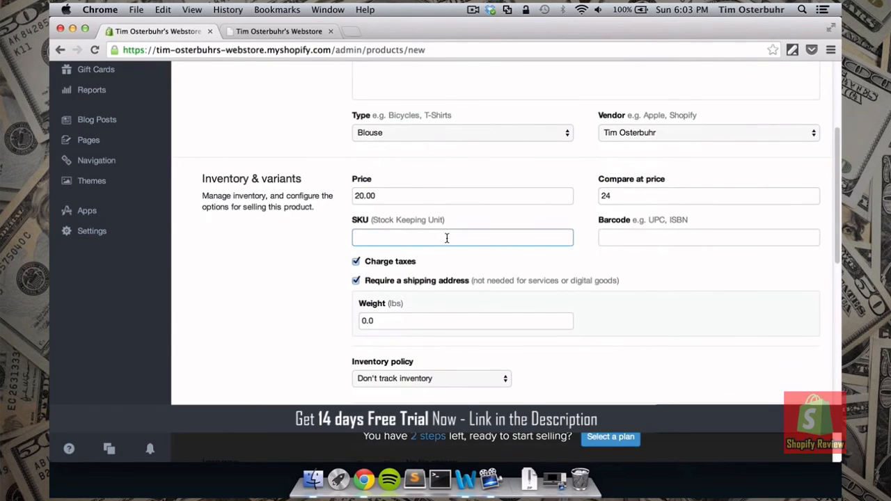
pyautogui.write('100')
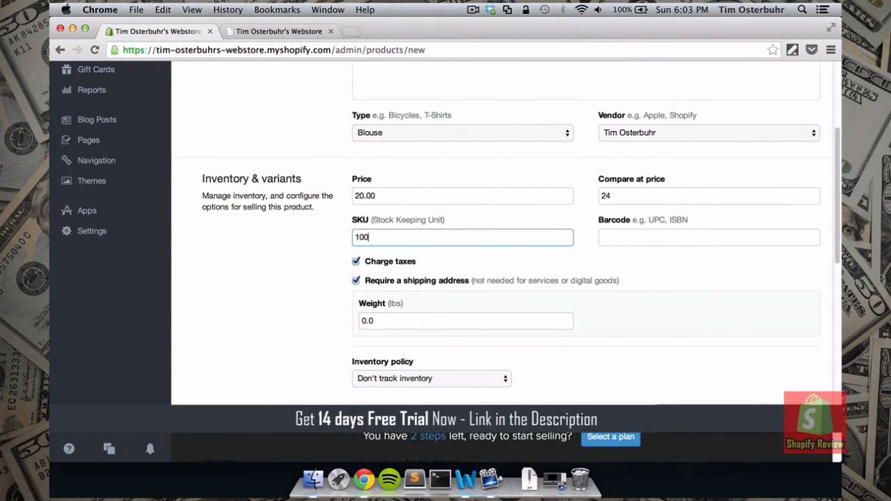
pyautogui.write('3-')
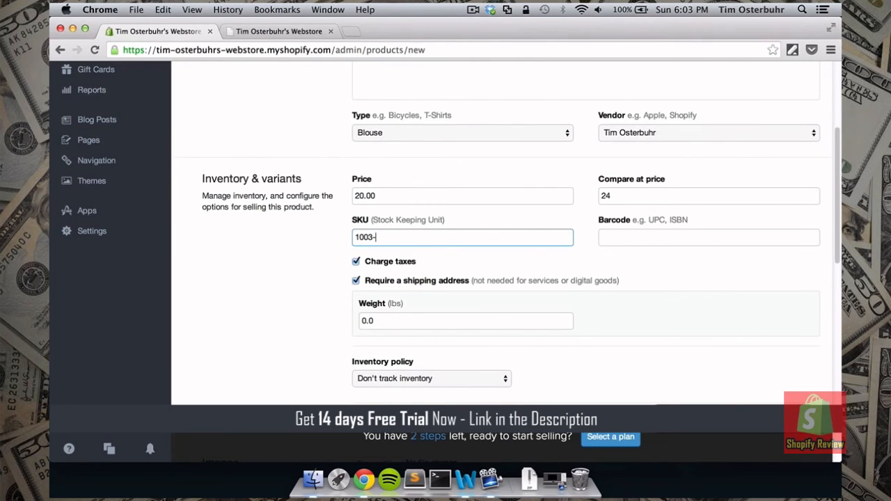
pyautogui.write('L')
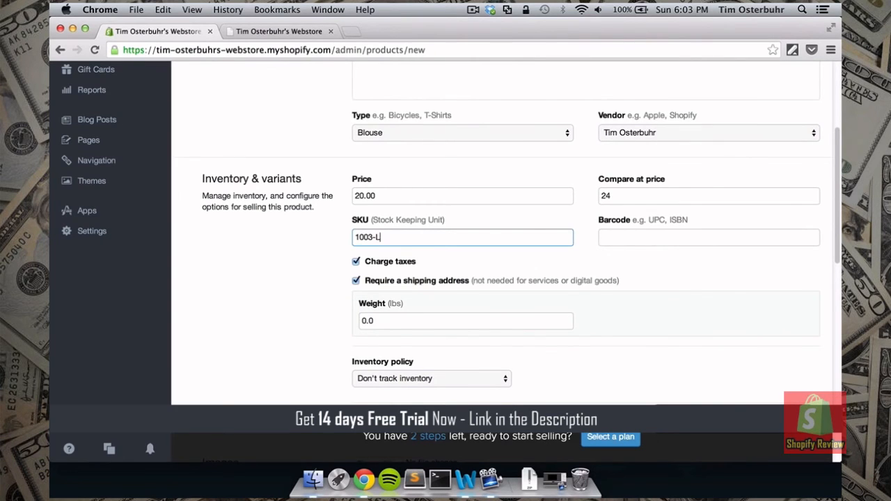
# Enable Shopify inventory tracking for the Black Blouse
pyautogui.scroll(-3)
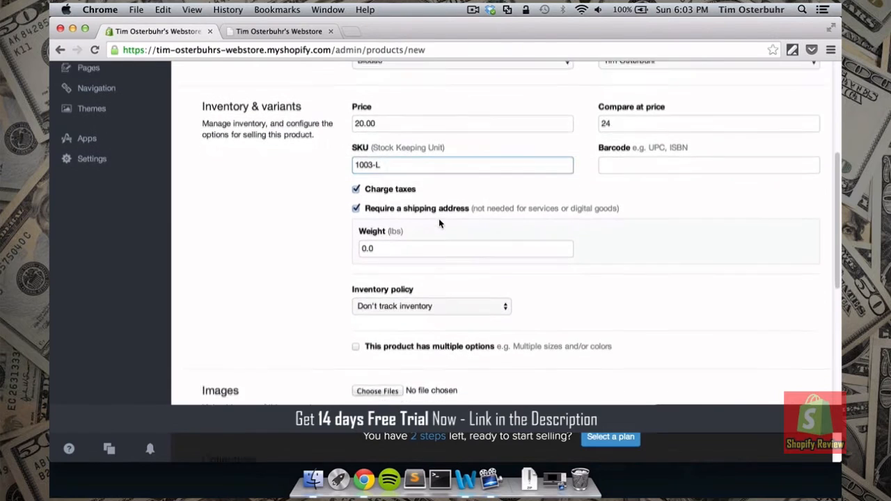
pyautogui.scroll(-3)
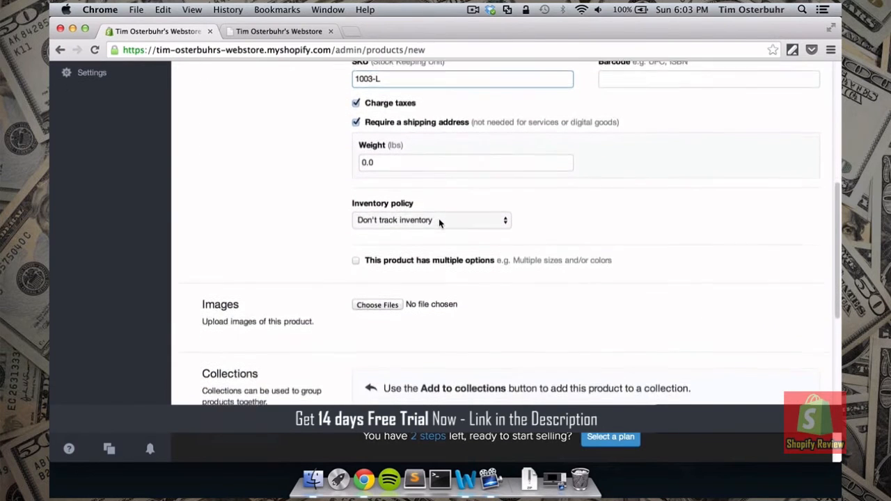
pyautogui.scroll(-3)
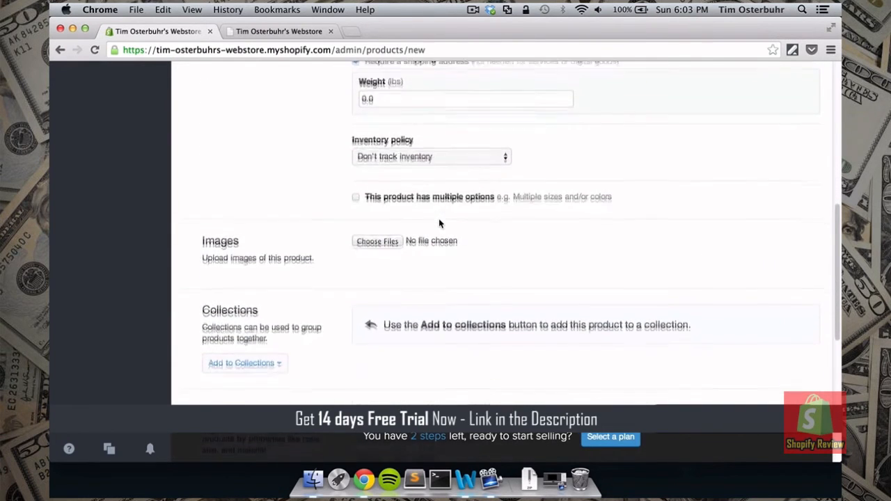
pyautogui.scroll(-3)
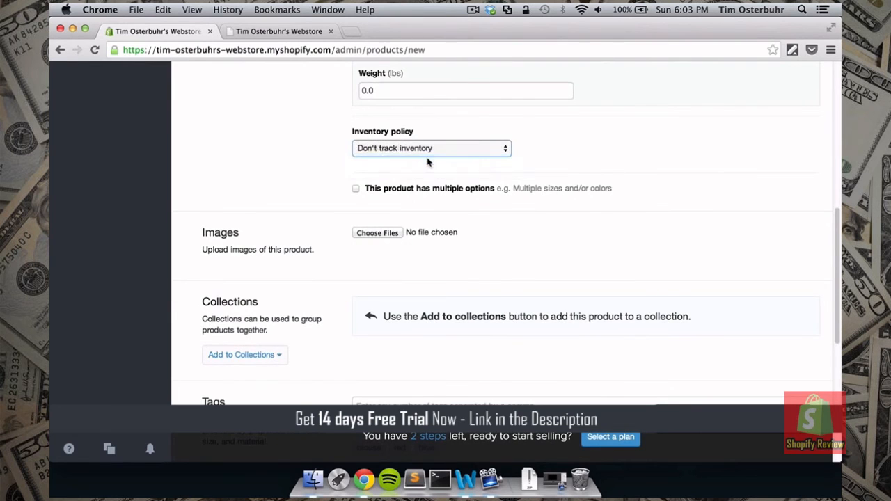
pyautogui.click(431, 147)
pyautogui.write('2')
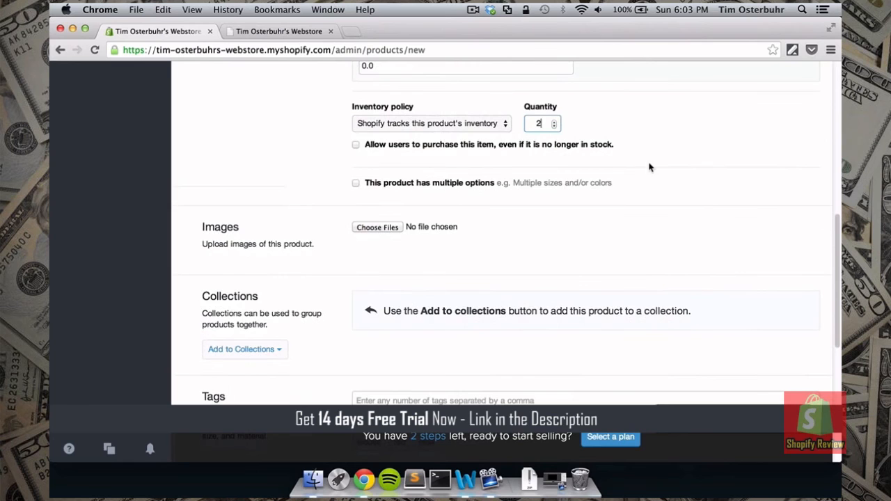
# Enable multiple options, choose Size as the option name, and add small
pyautogui.scroll(-3)
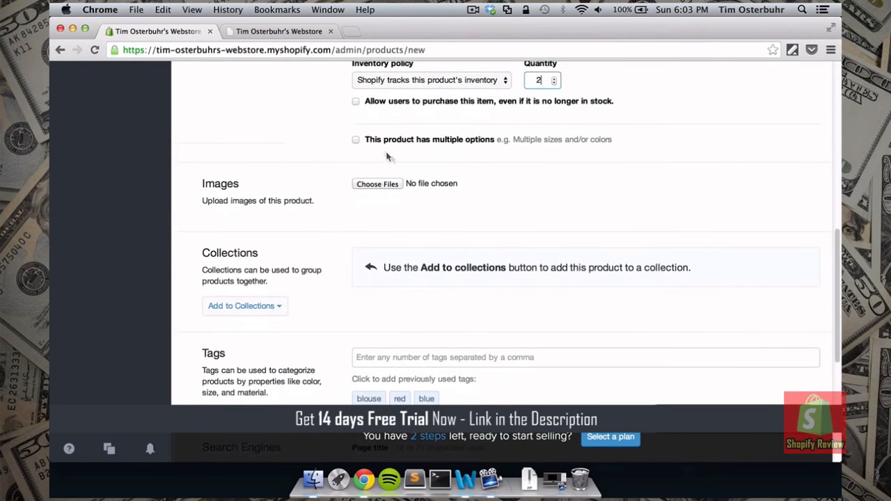
pyautogui.click(355, 139)
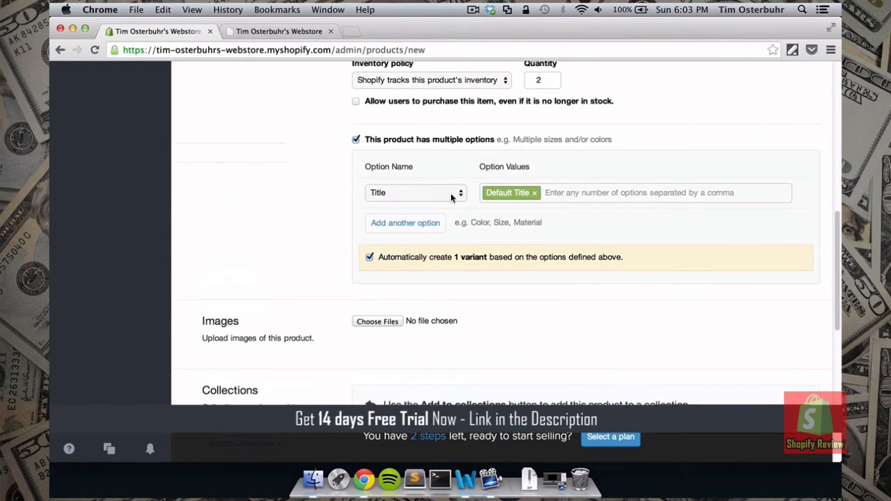
pyautogui.click(415, 193)
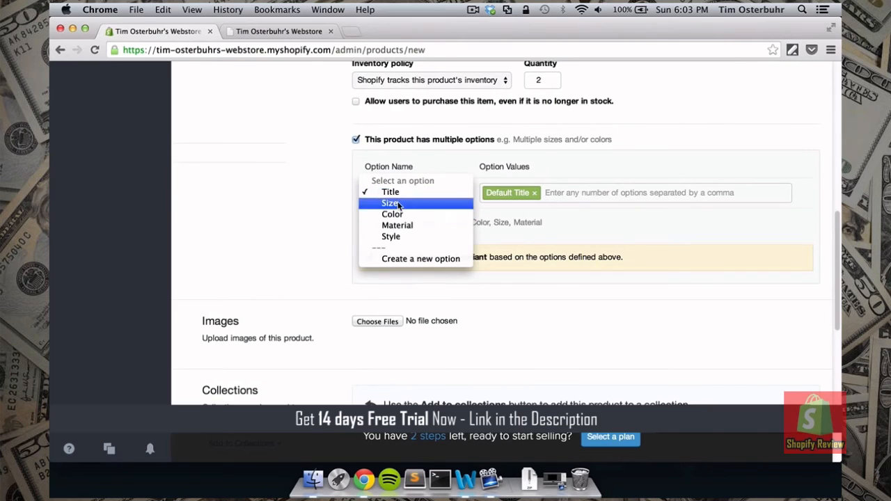
pyautogui.click(390, 203)
pyautogui.write(' large sm')
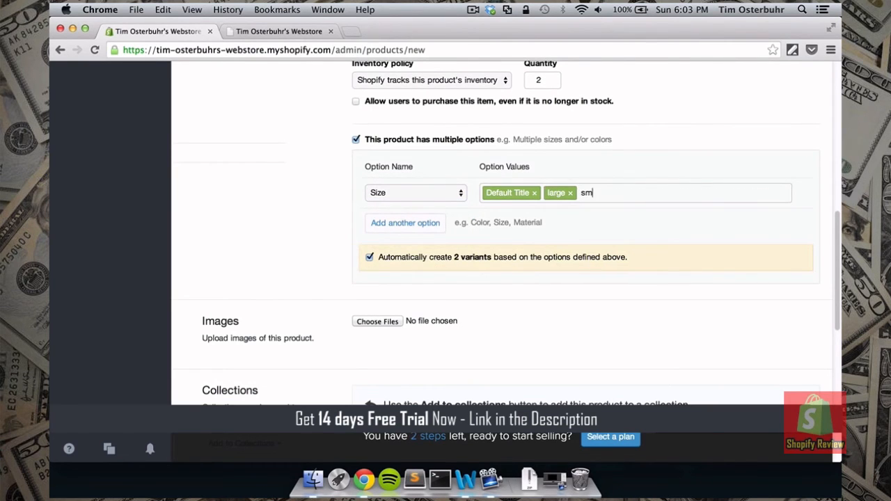
pyautogui.press('Return')
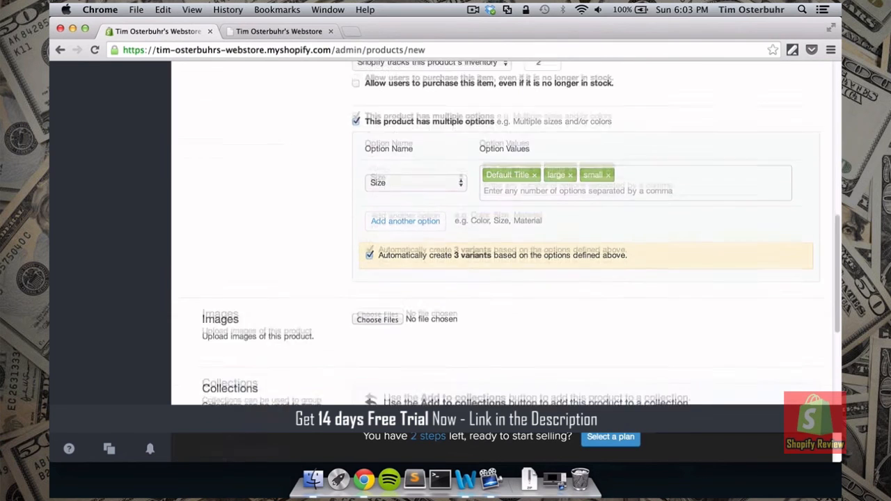
pyautogui.scroll(-3)
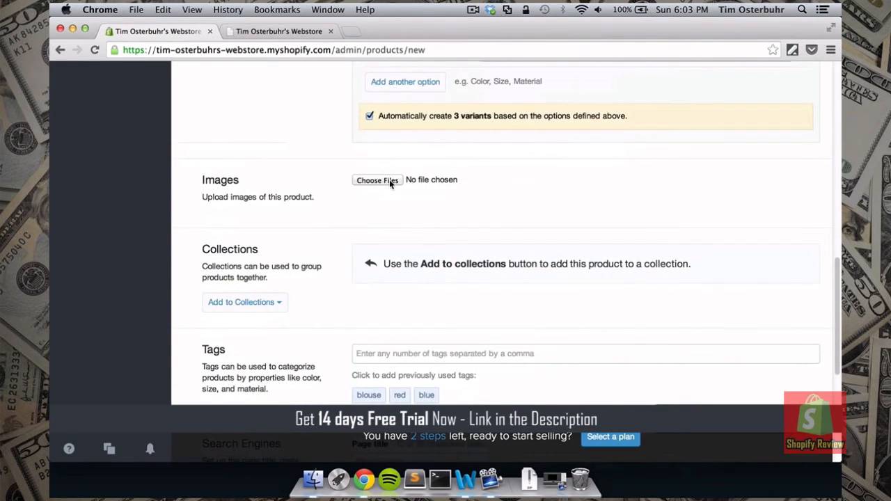
# Choose a product image and add the Black Blouse to the Frontpage collection
pyautogui.click(378, 179)
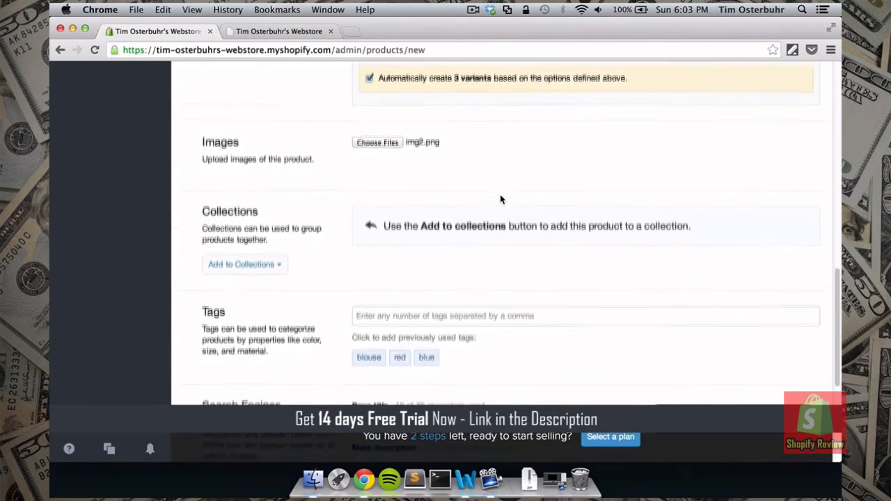
pyautogui.scroll(-3)
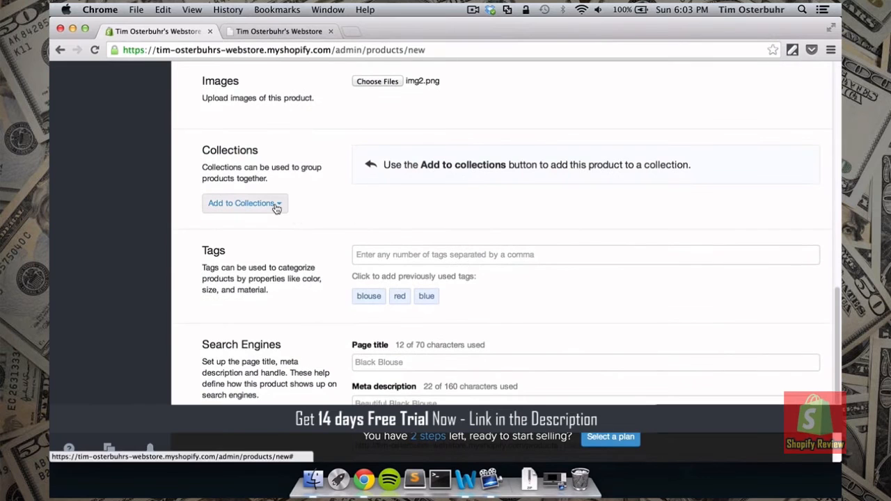
pyautogui.click(244, 202)
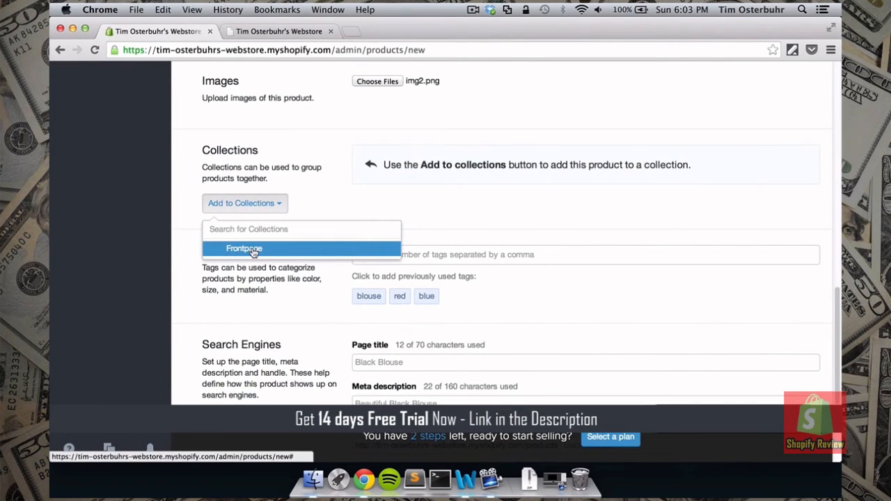
pyautogui.click(244, 248)
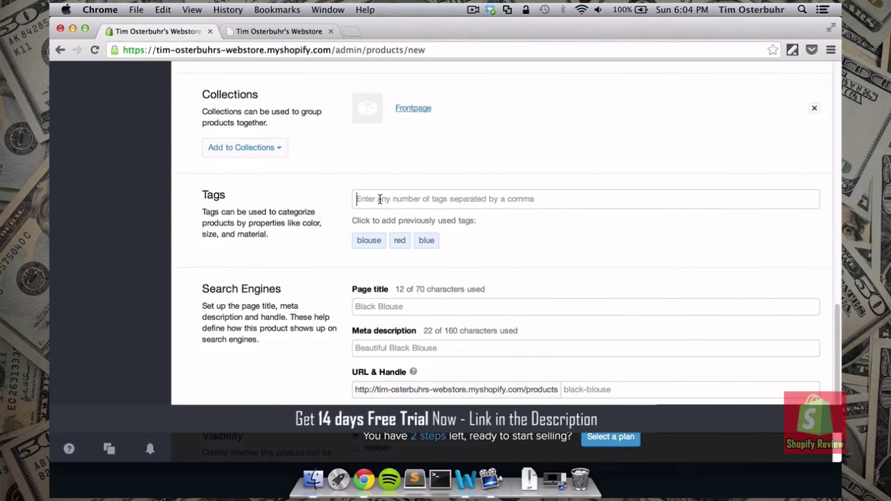
# Tag the Black Blouse with 'blouse' and 'black'
pyautogui.click(368, 240)
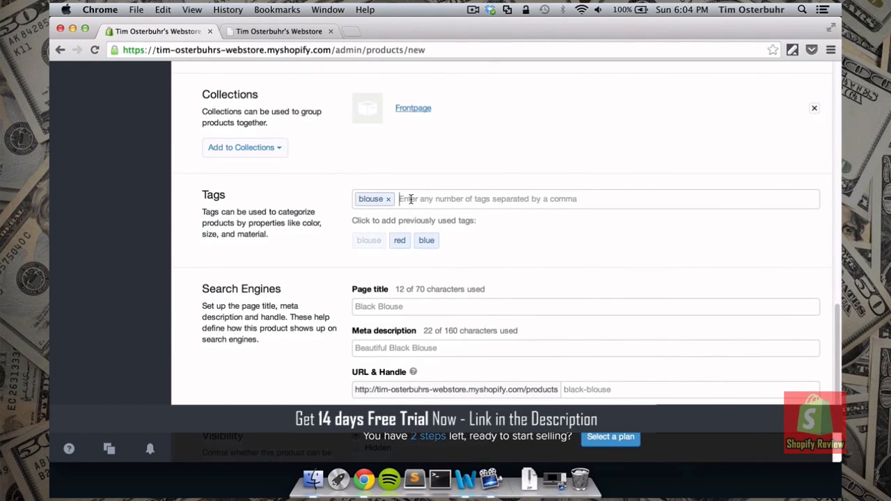
pyautogui.write('black')
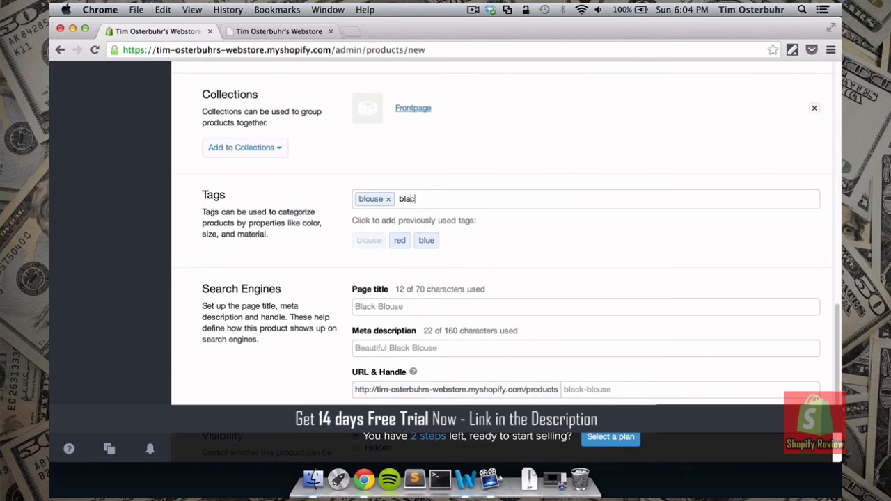
pyautogui.press('Return')
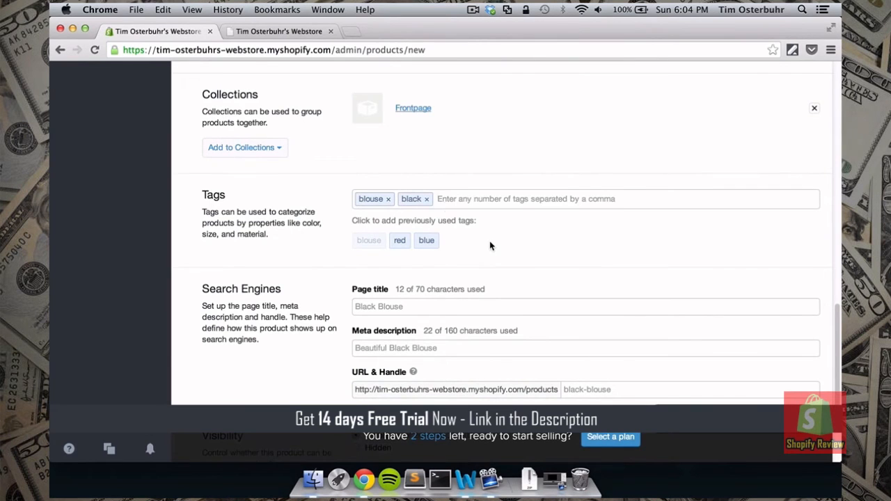
pyautogui.scroll(-3)
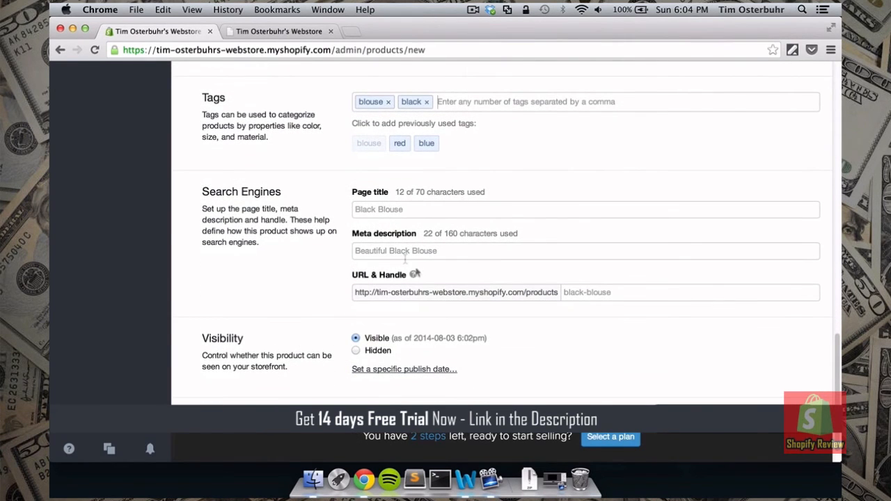
pyautogui.scroll(-3)
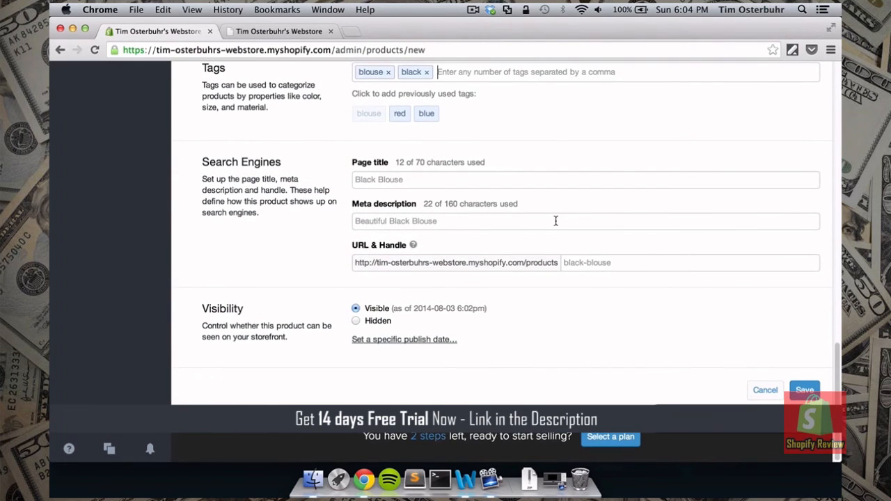
pyautogui.moveTo(504, 221)
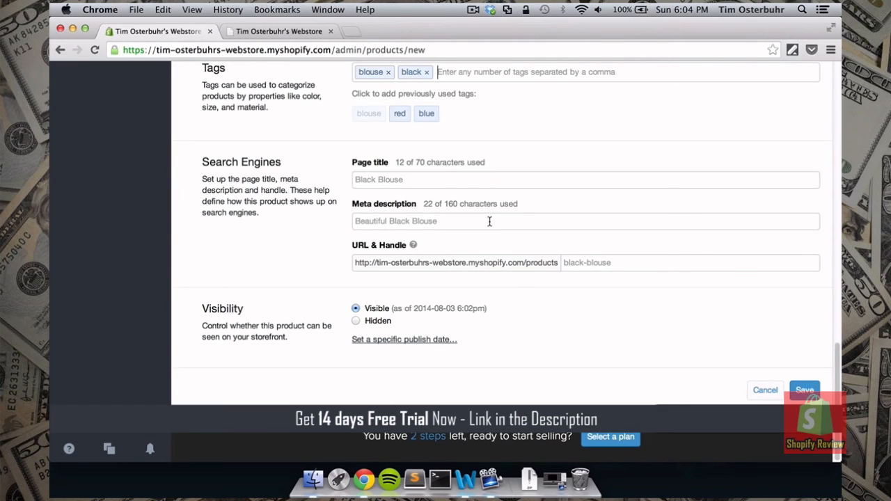
pyautogui.moveTo(576, 348)
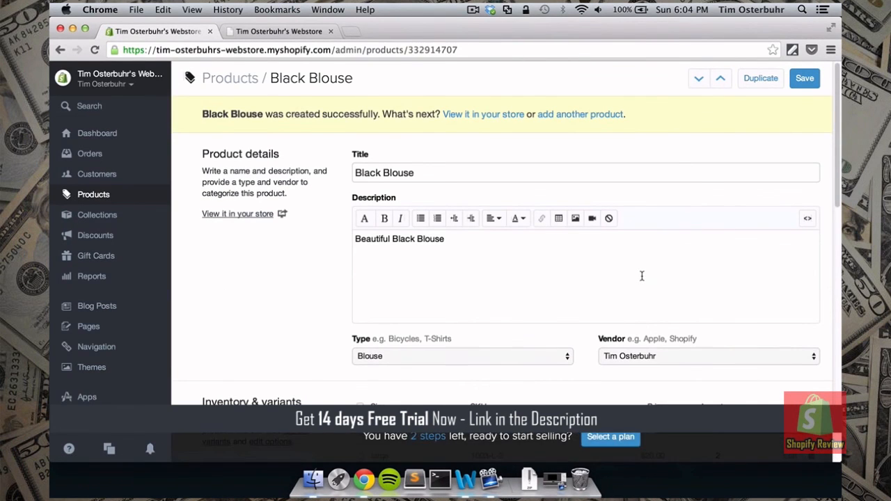
pyautogui.moveTo(495, 165)
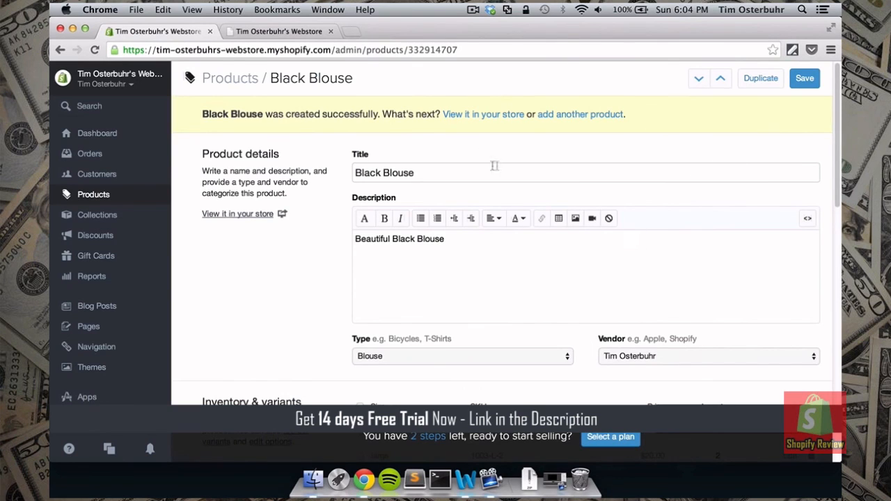
pyautogui.moveTo(230, 150)
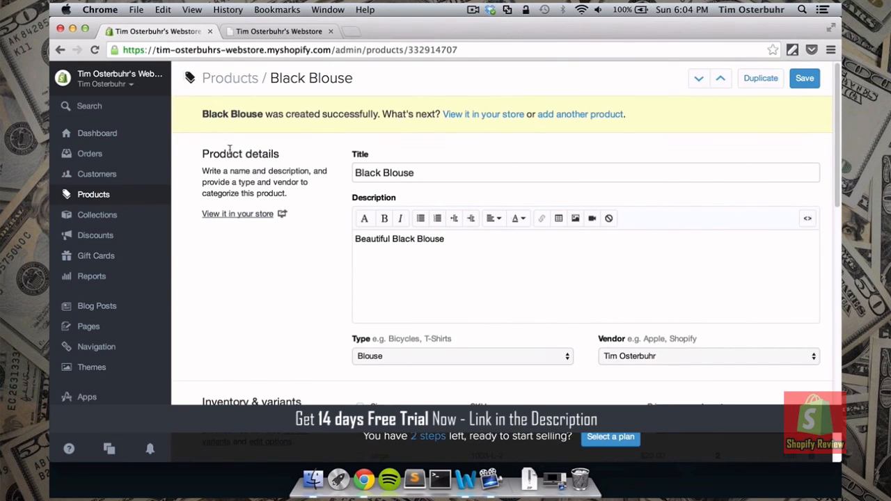
pyautogui.moveTo(97, 133)
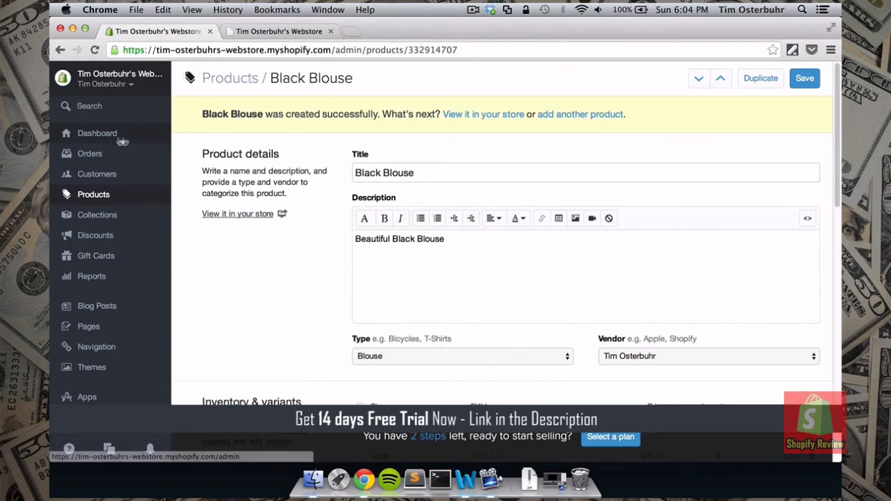
# Return to the admin dashboard and bring up the storefront preview's link menu
pyautogui.click(97, 133)
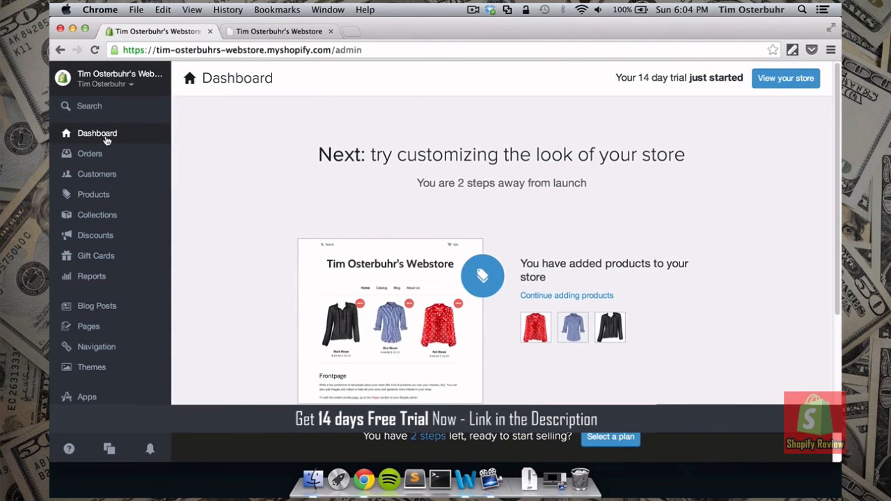
pyautogui.scroll(-3)
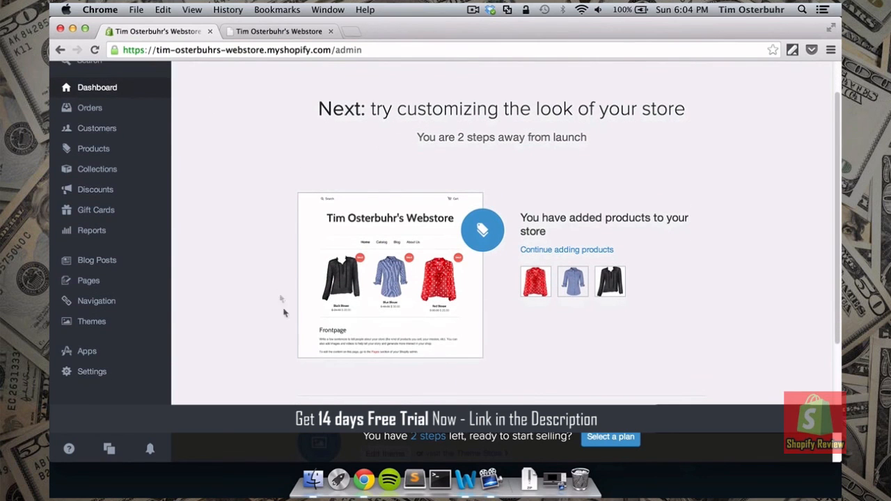
pyautogui.moveTo(514, 319)
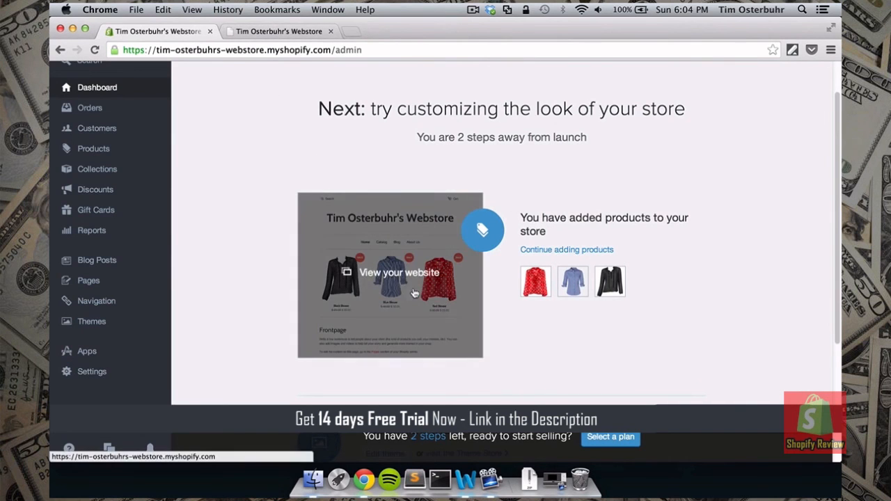
pyautogui.rightClick(399, 272)
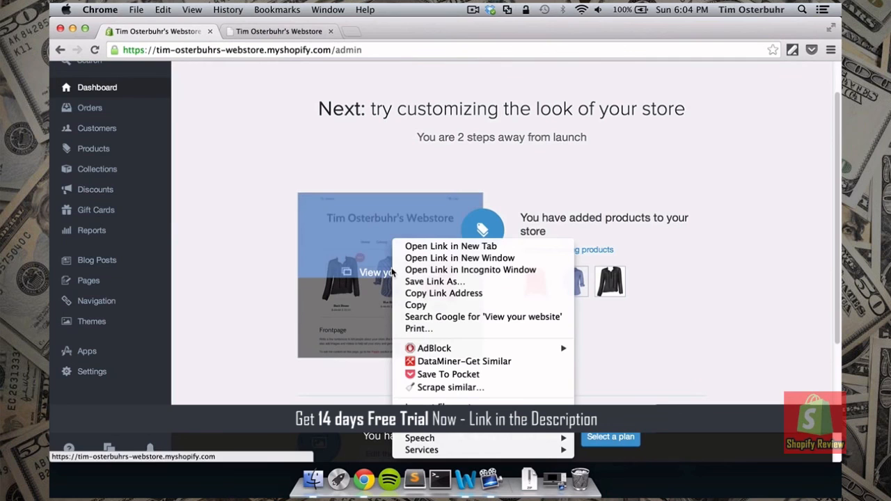
pyautogui.moveTo(450, 246)
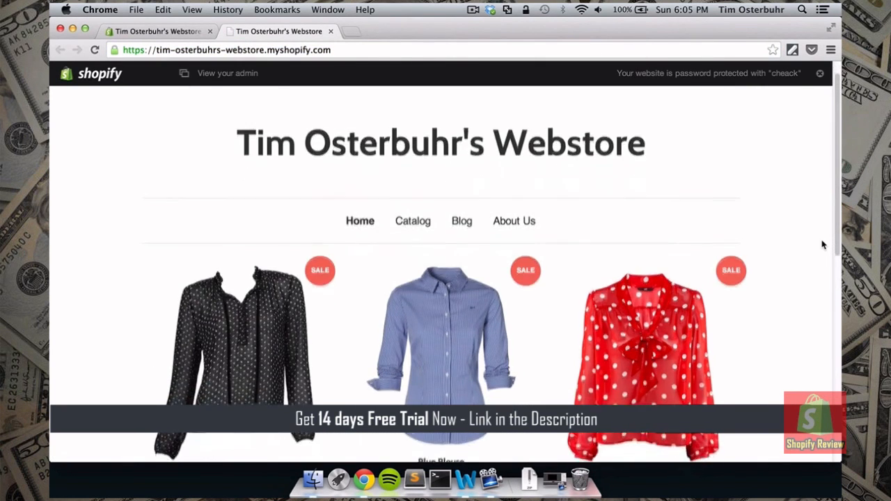
pyautogui.scroll(-3)
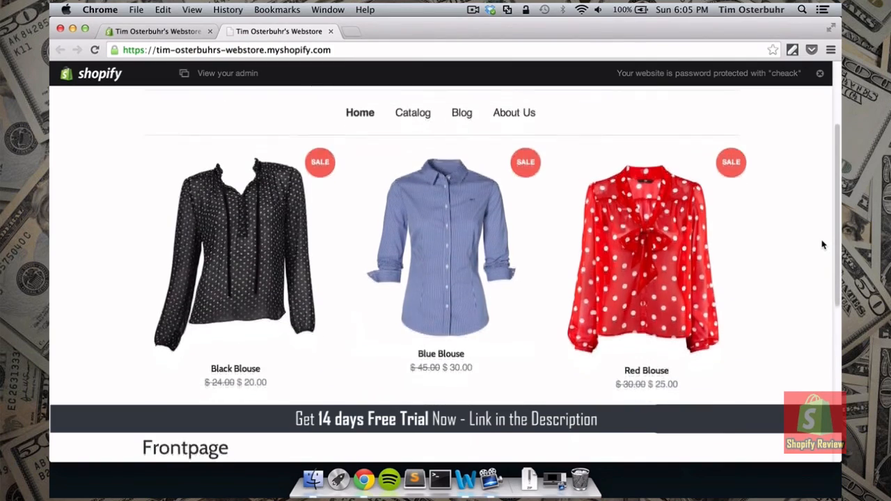
pyautogui.scroll(-3)
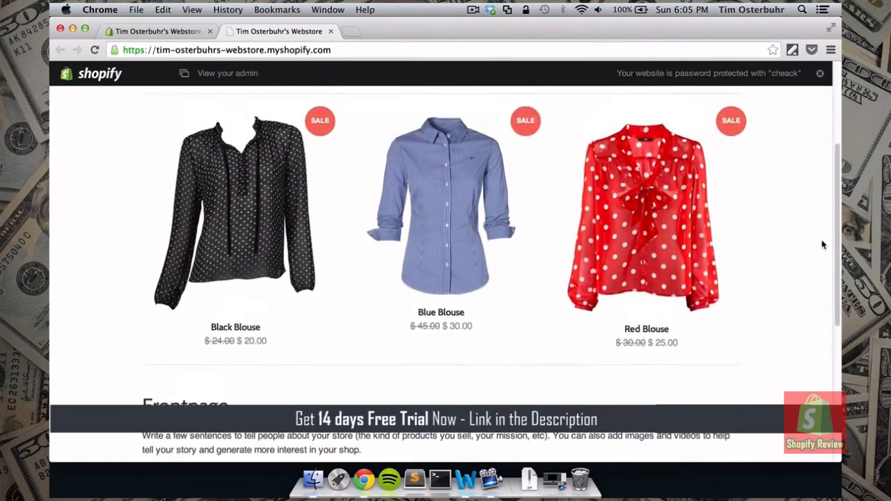
pyautogui.scroll(3)
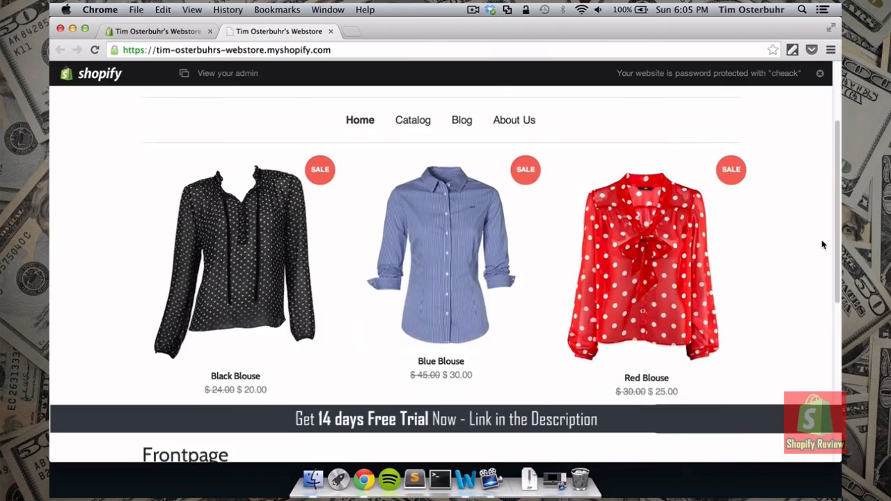
pyautogui.scroll(-3)
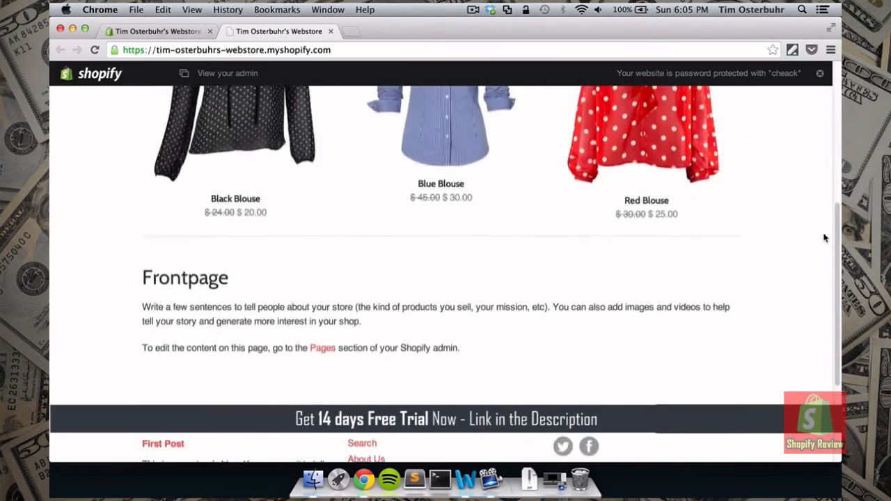
pyautogui.scroll(3)
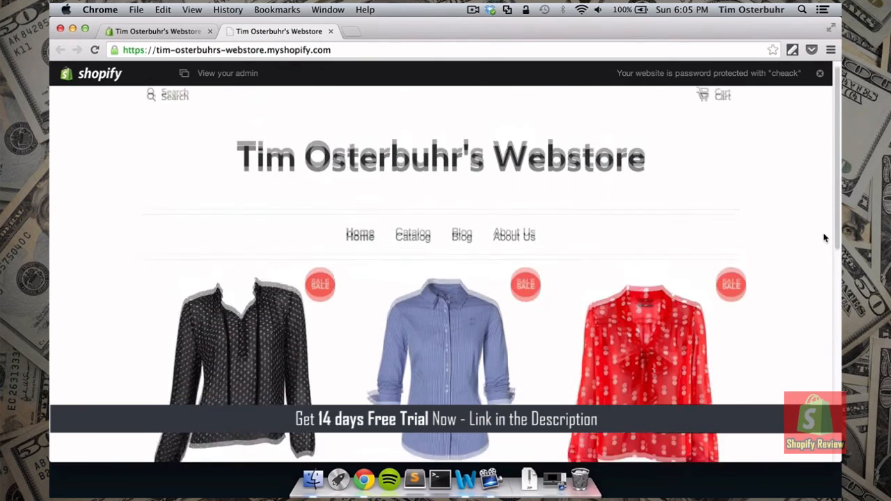
pyautogui.scroll(-3)
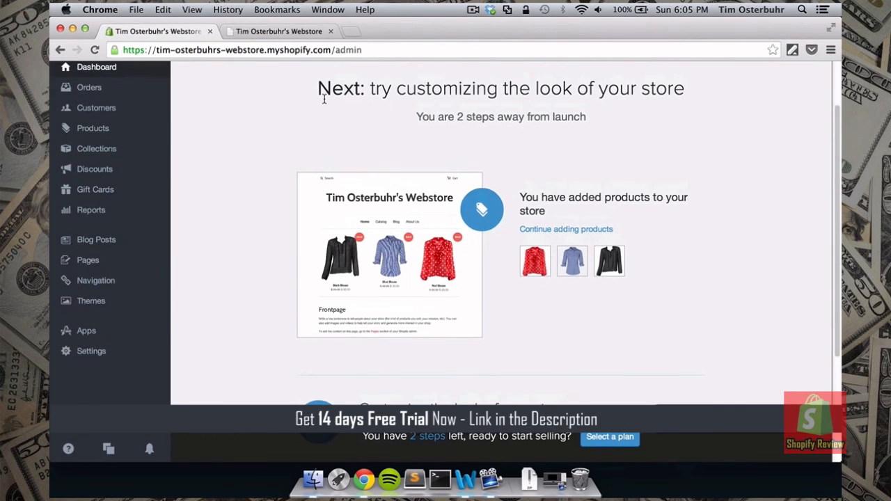
# Scroll down the admin dashboard to view the launch suggestions
pyautogui.scroll(-3)
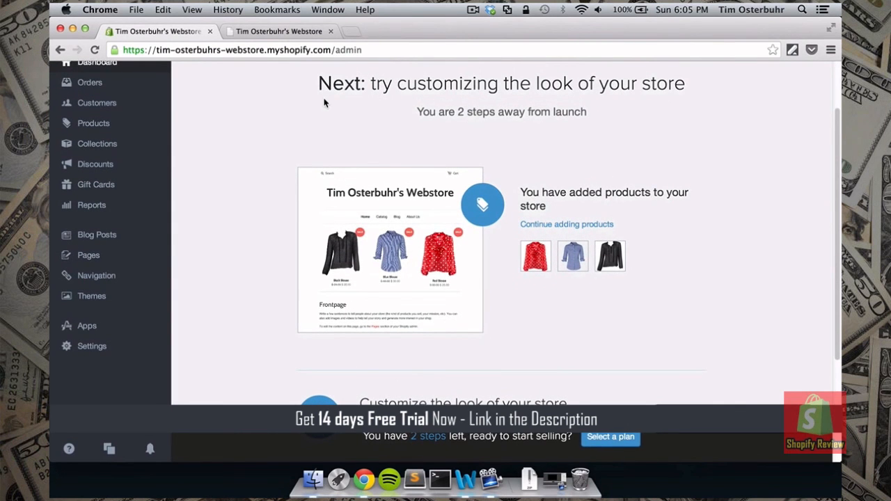